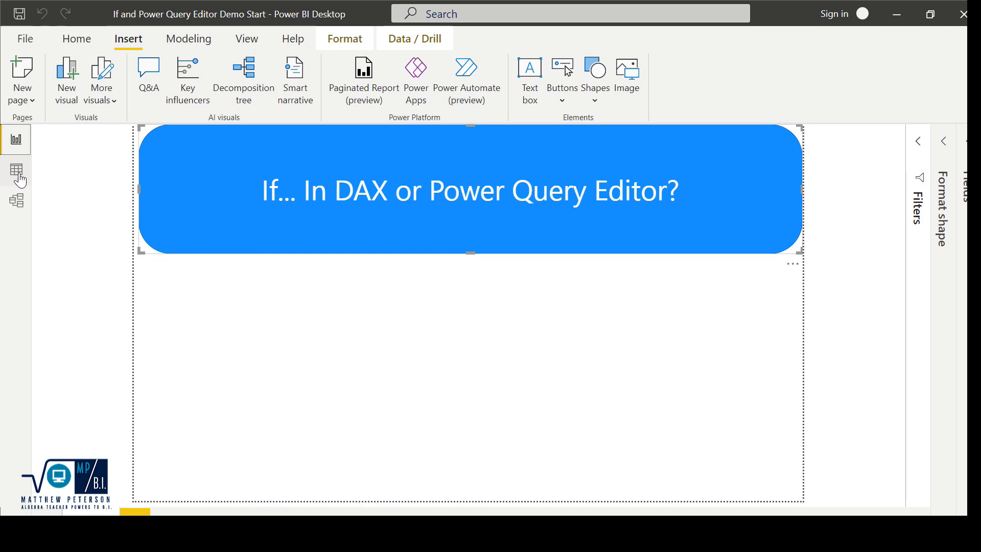
Switch to Data view and start a new column on the DimCustomer table.
click(16, 169)
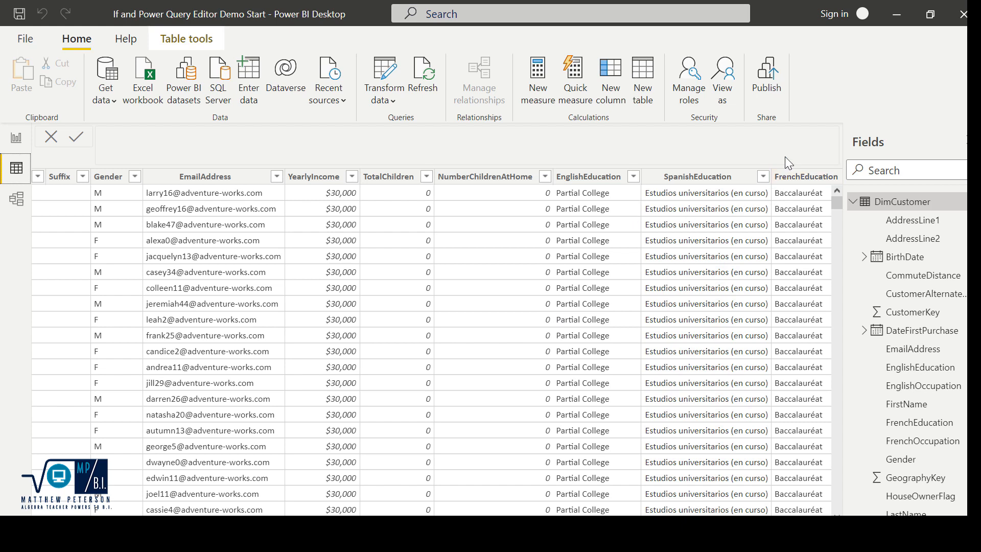
mouse_move(534, 307)
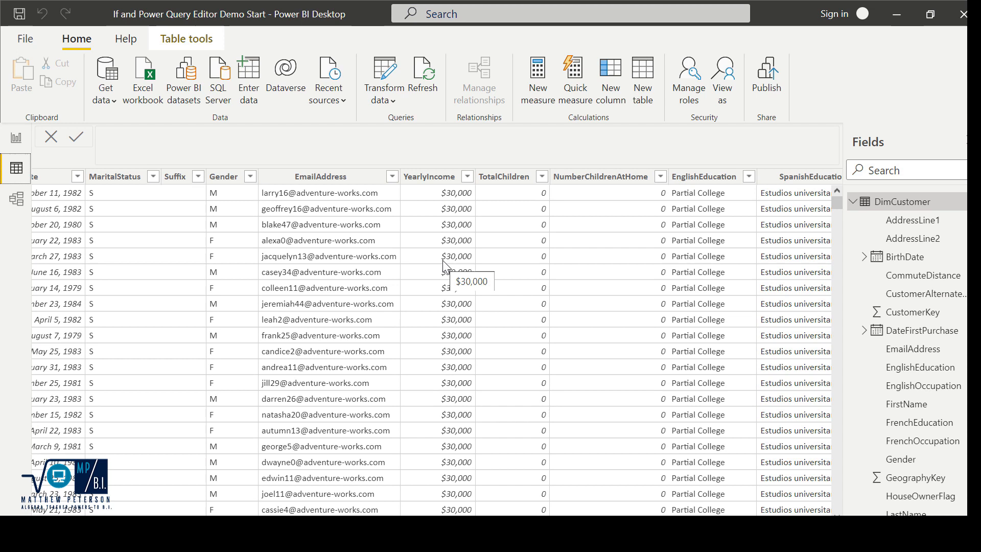
mouse_move(834, 193)
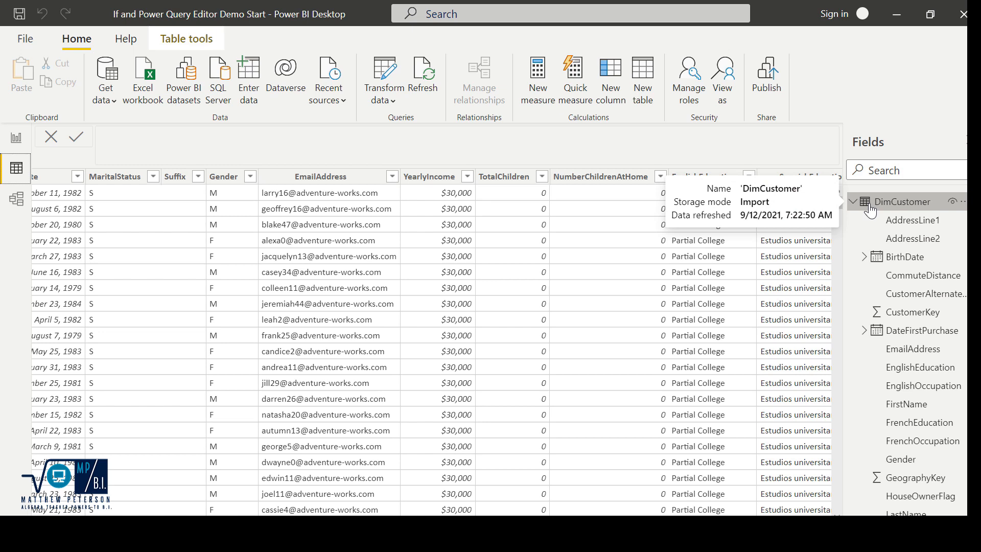
mouse_move(868, 210)
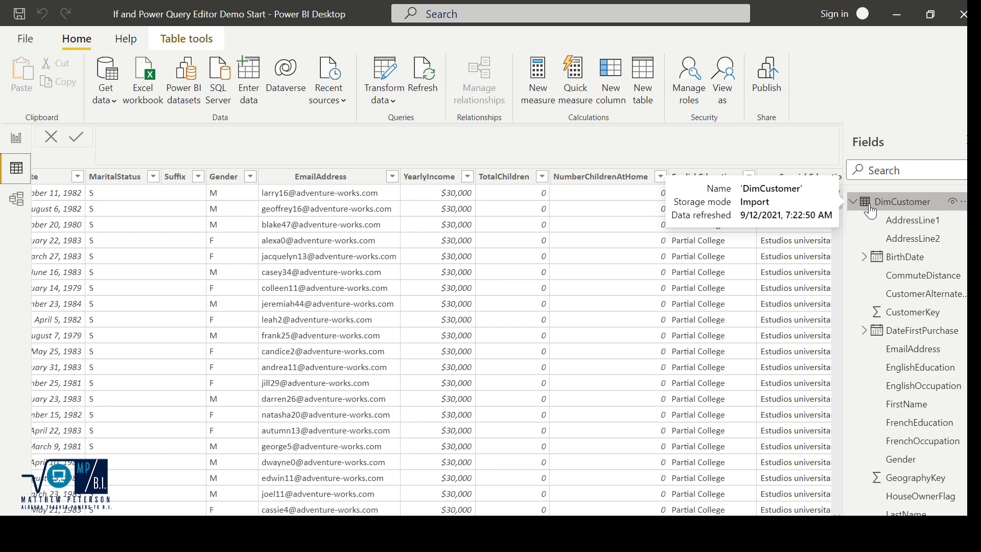
right_click(905, 201)
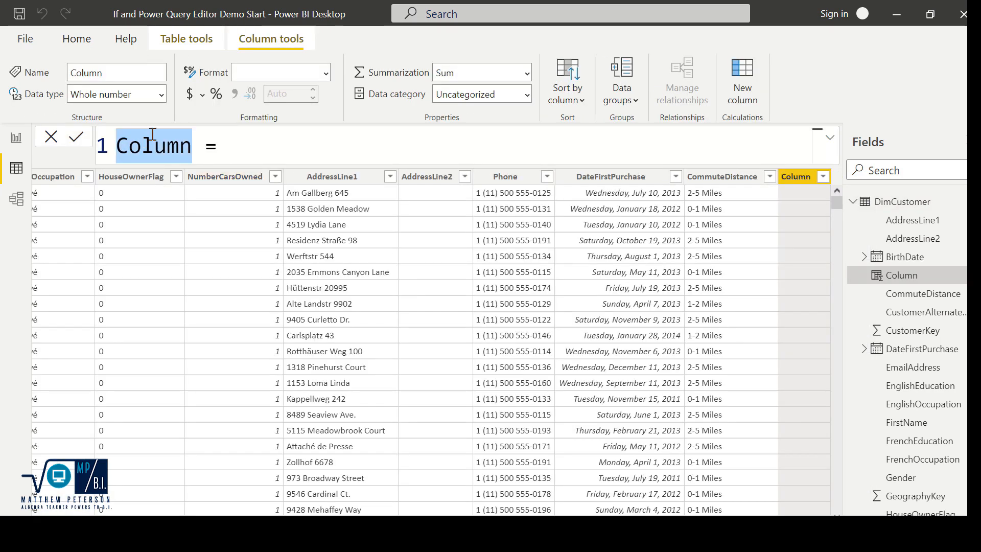
Name the column Target Group and begin IF testing MaritalStatus = "s" and YearlyIncome.
text(Target Group)
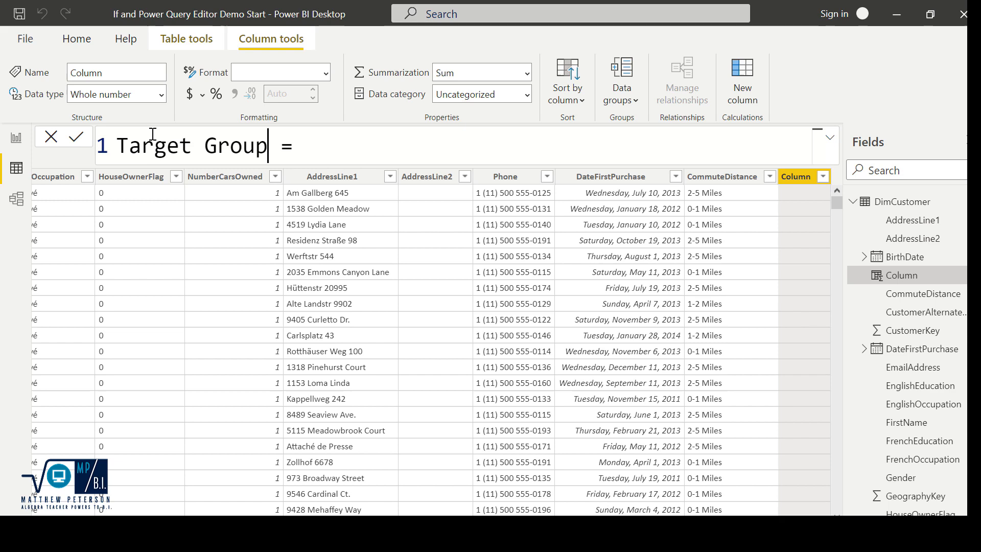
text(i)
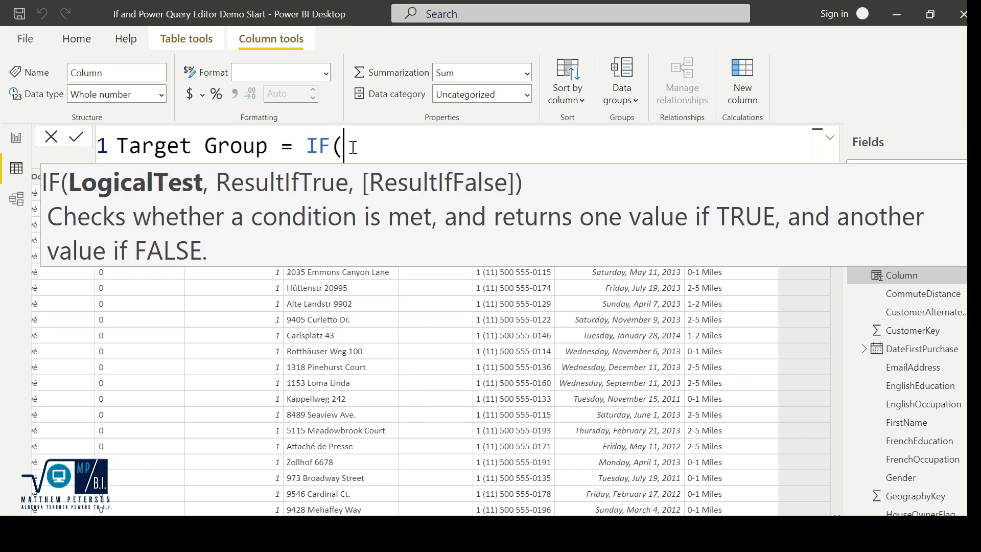
text(mar)
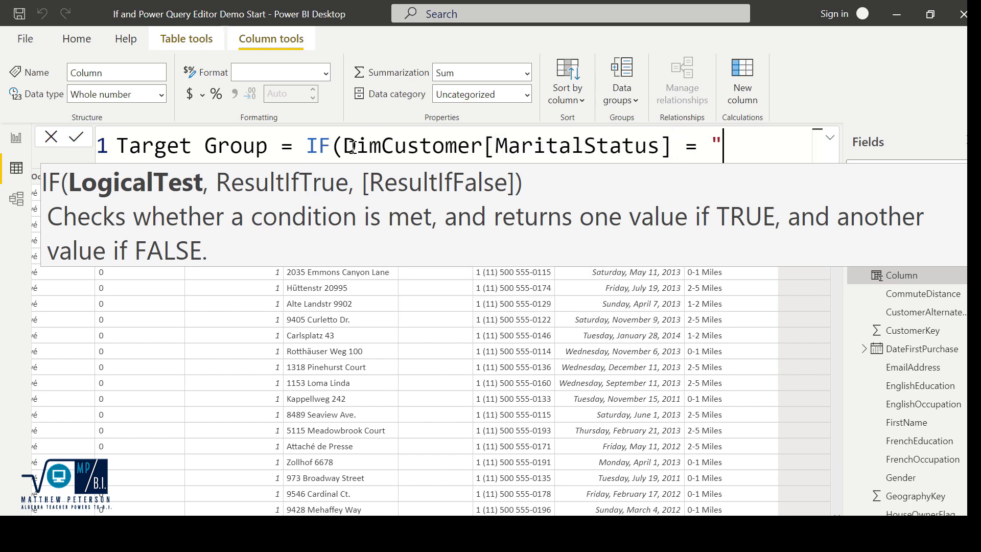
text(s")
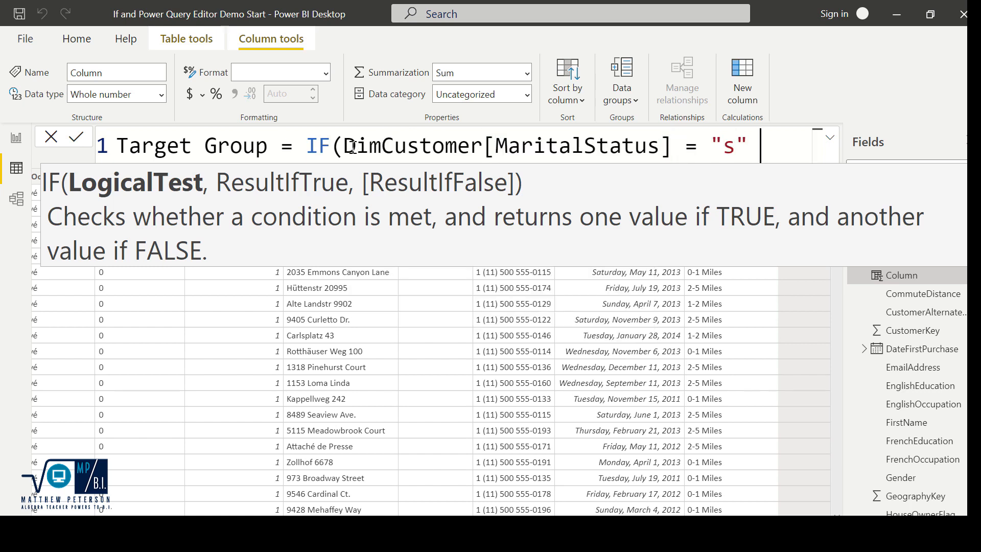
text(&&)
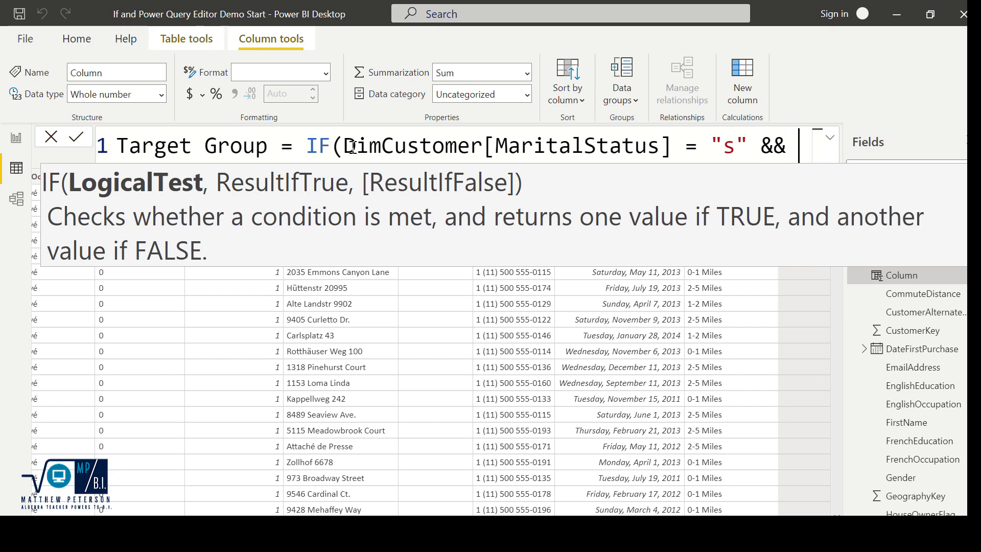
text(year)
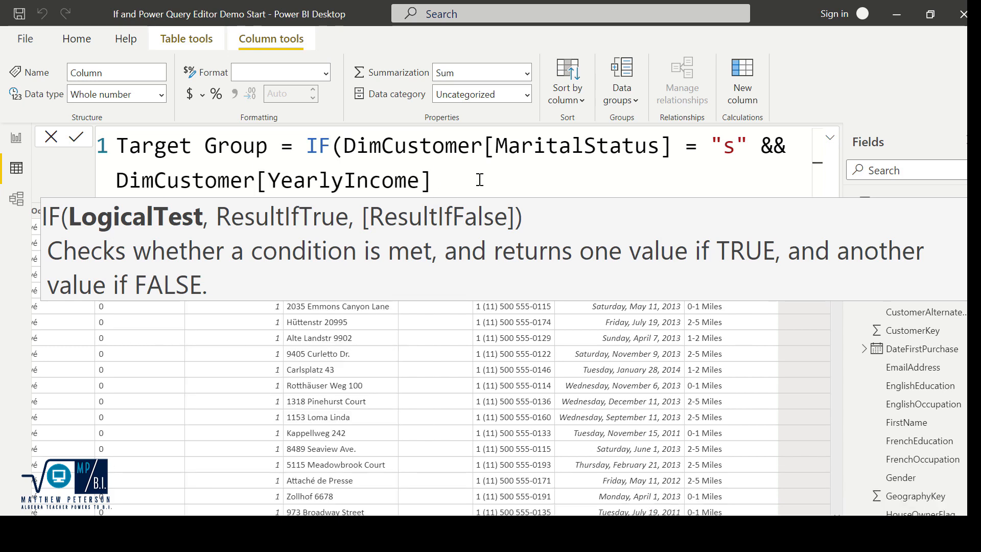
Complete the condition YearlyIncome <= 30000 returning "Target A", ready for the next branch.
text(<= 3000)
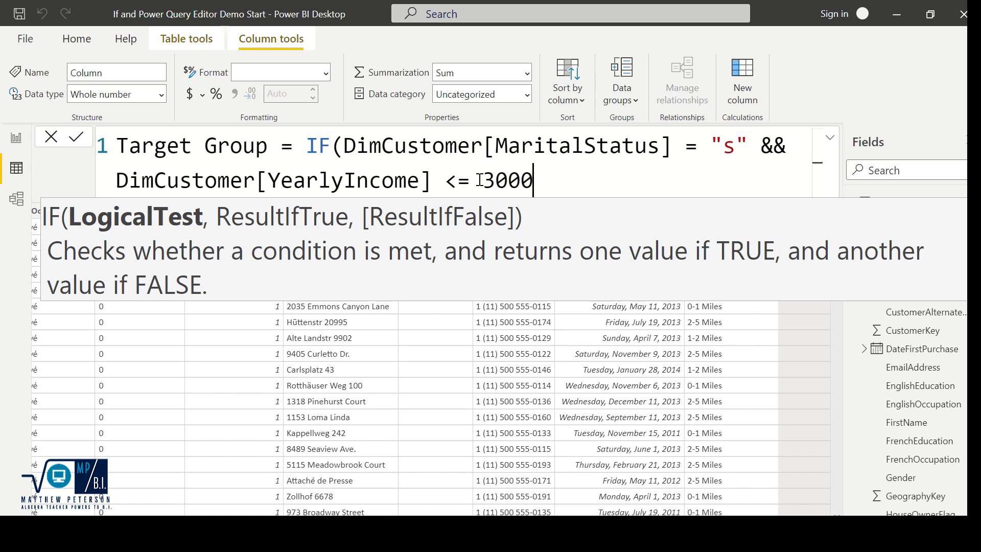
text(, ")
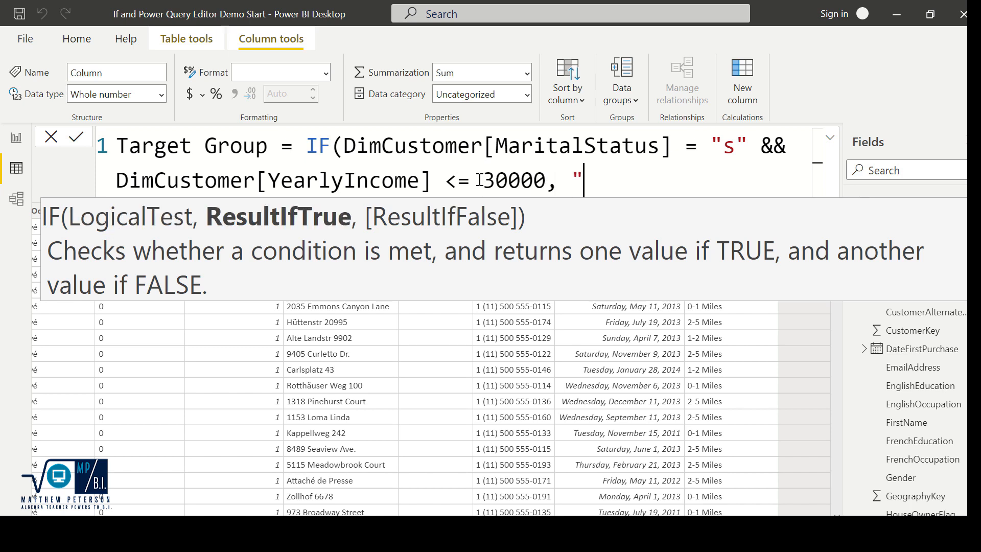
text(Target A)
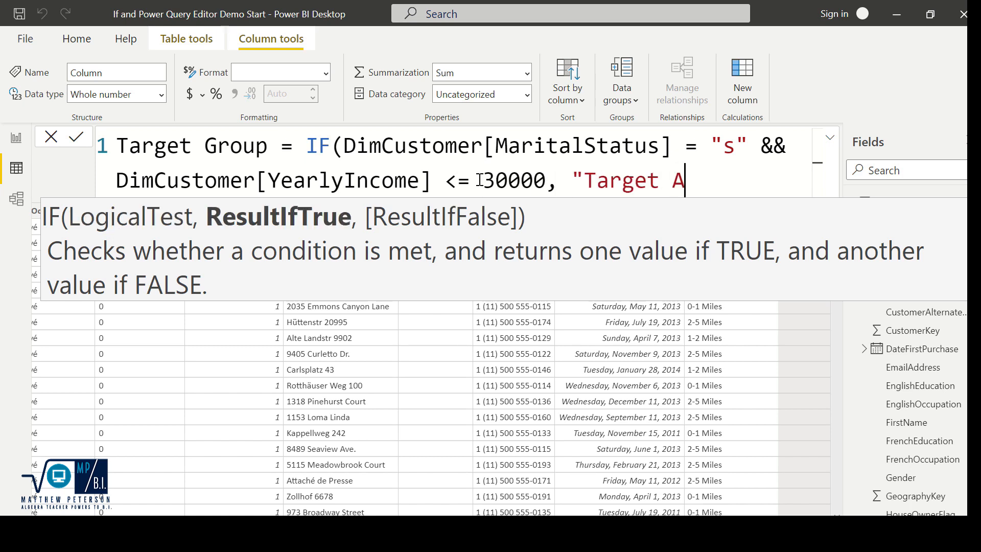
text(",)
text(IF()
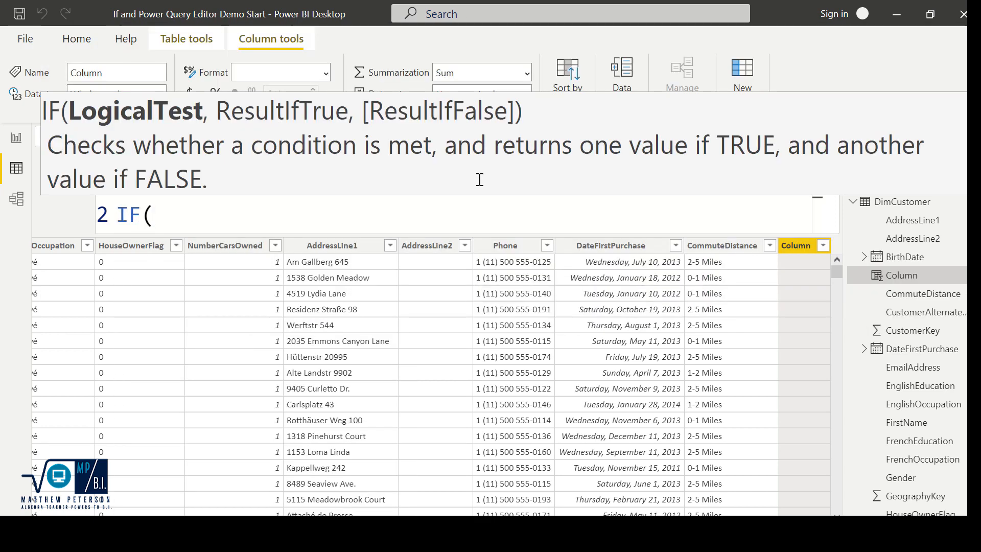
Add the nested IF: MaritalStatus = "s" and YearlyIncome > 30000 returns "Target B".
text(mari)
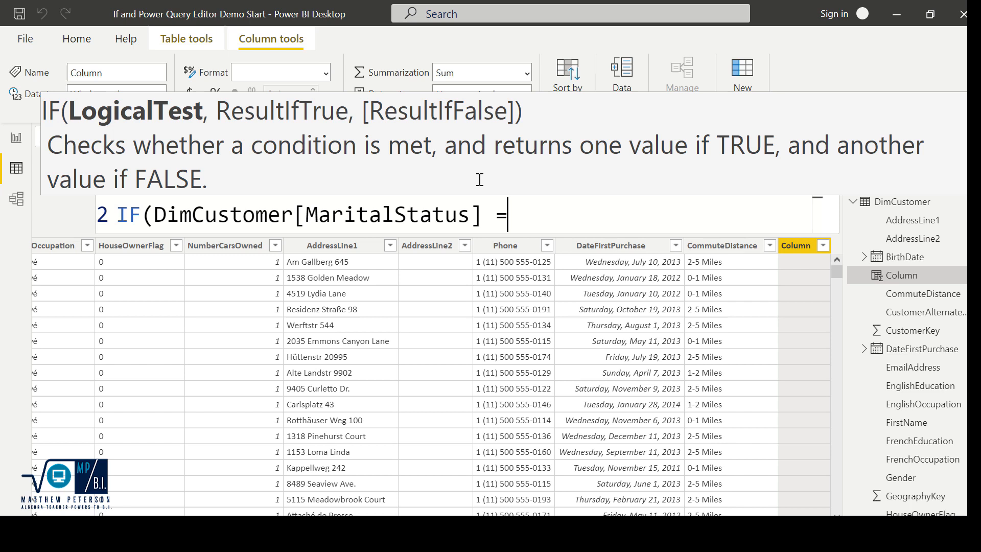
text("s")
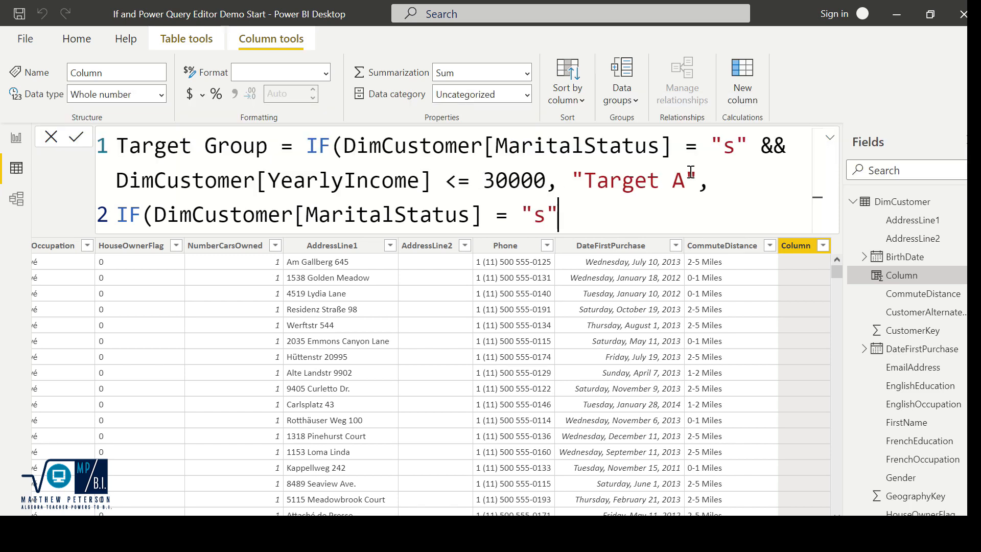
text(&&)
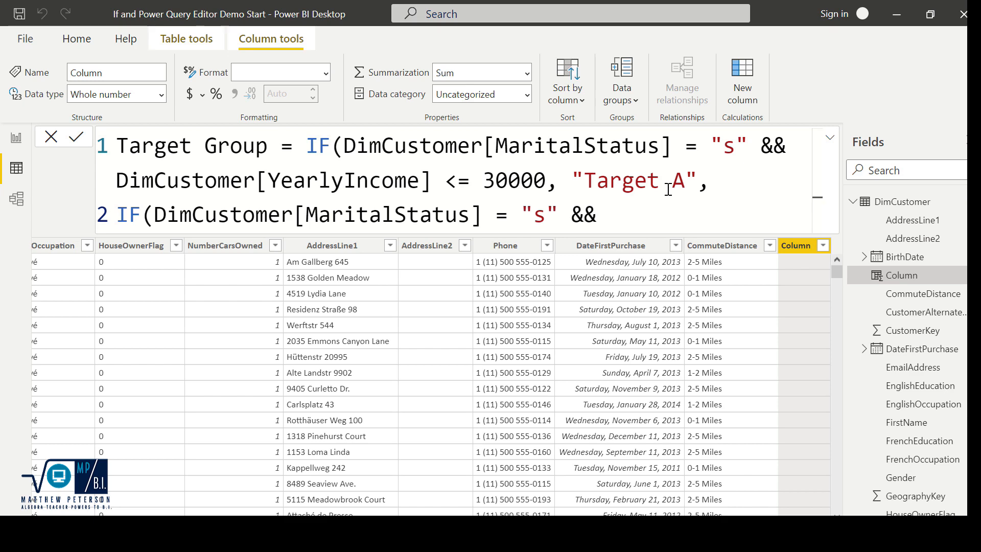
text(year)
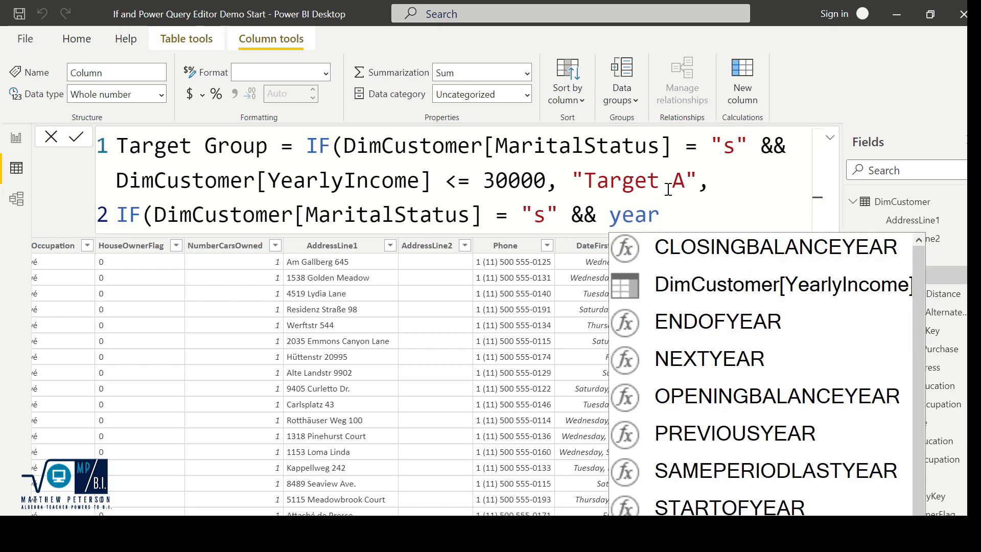
click(781, 285)
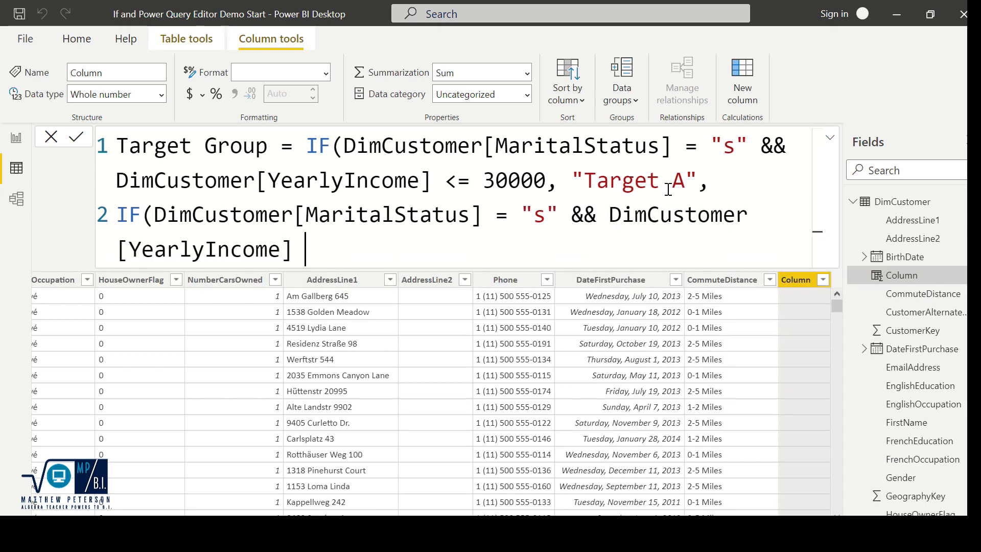
text(>)
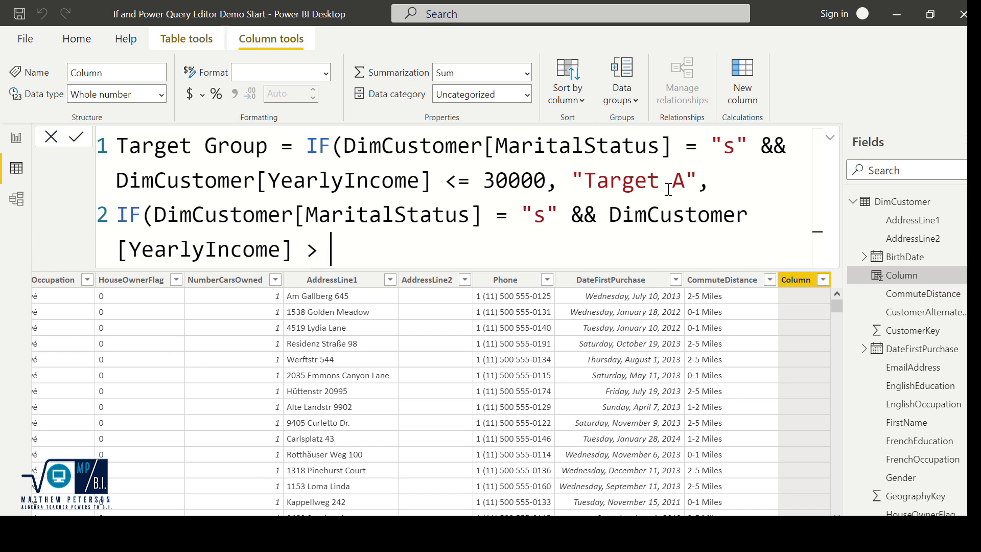
text(30000, "Targ)
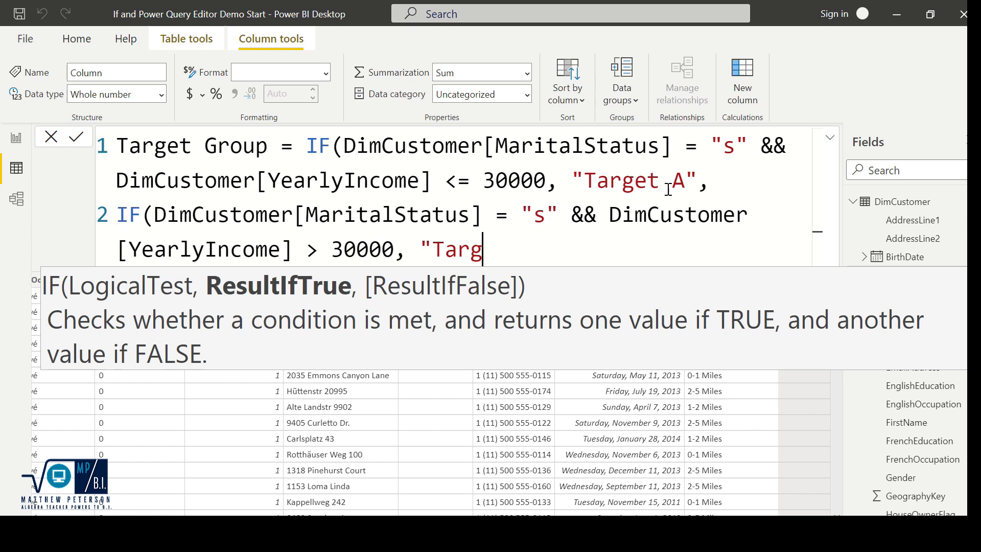
text(et B", "Target C")))
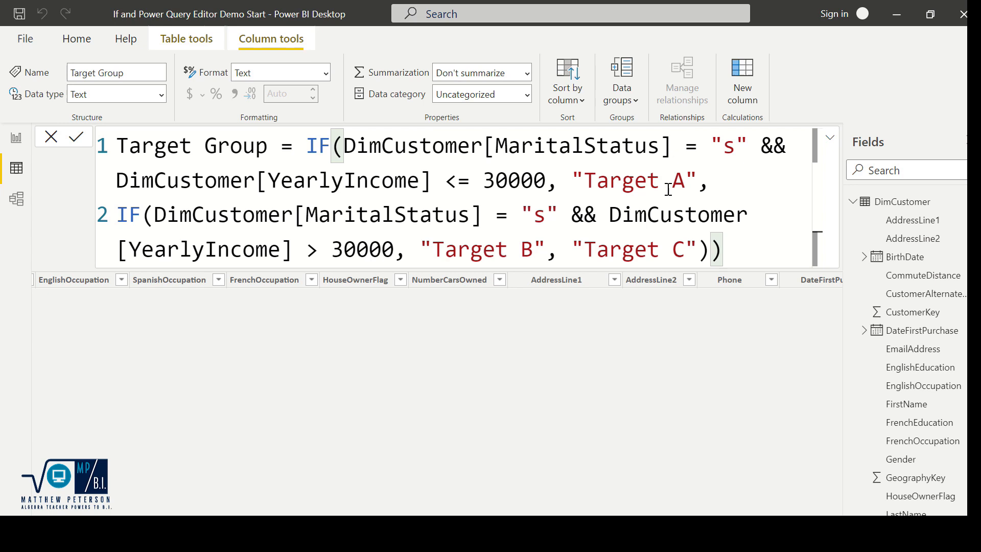
Commit the Target Group formula and scroll to view the new column in DimCustomer.
click(76, 135)
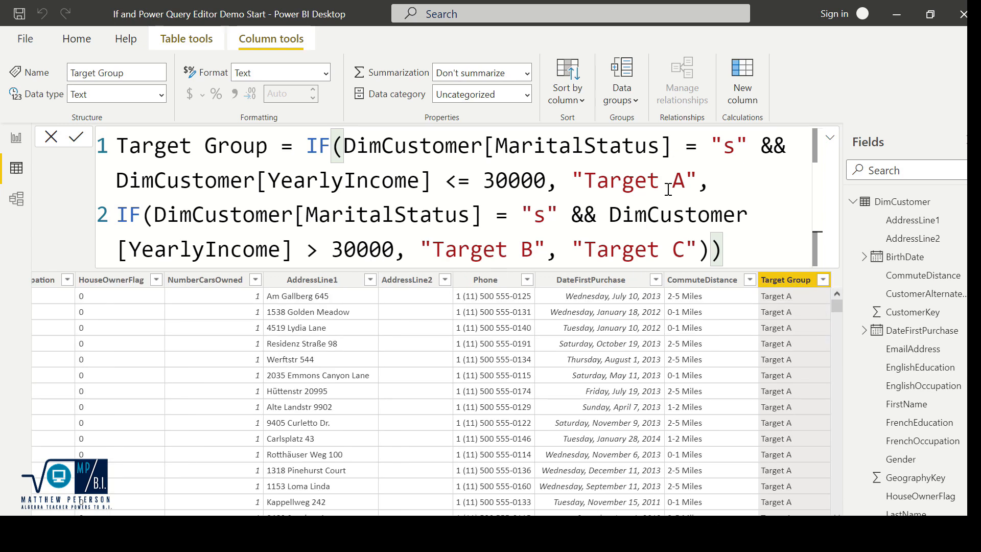
mouse_move(803, 305)
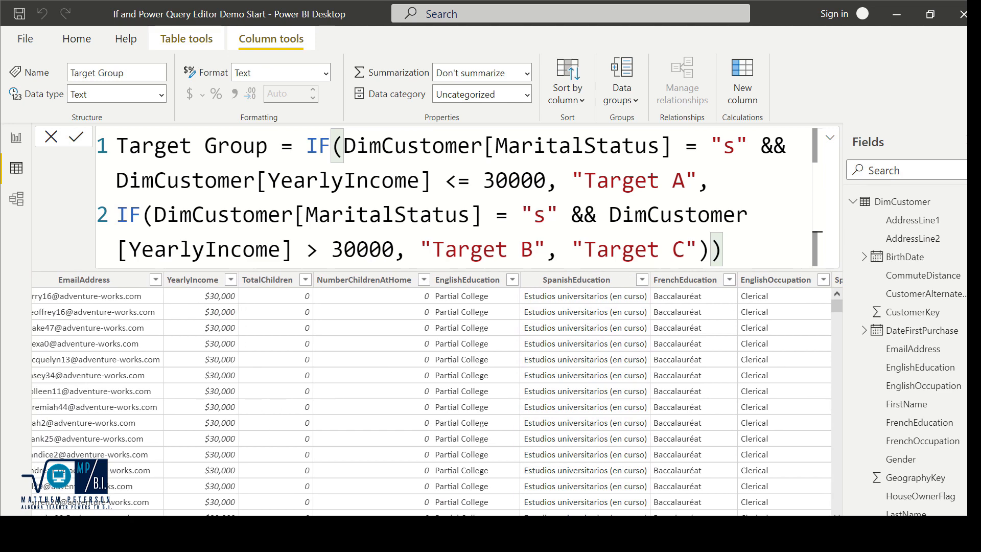
scroll(left, 3)
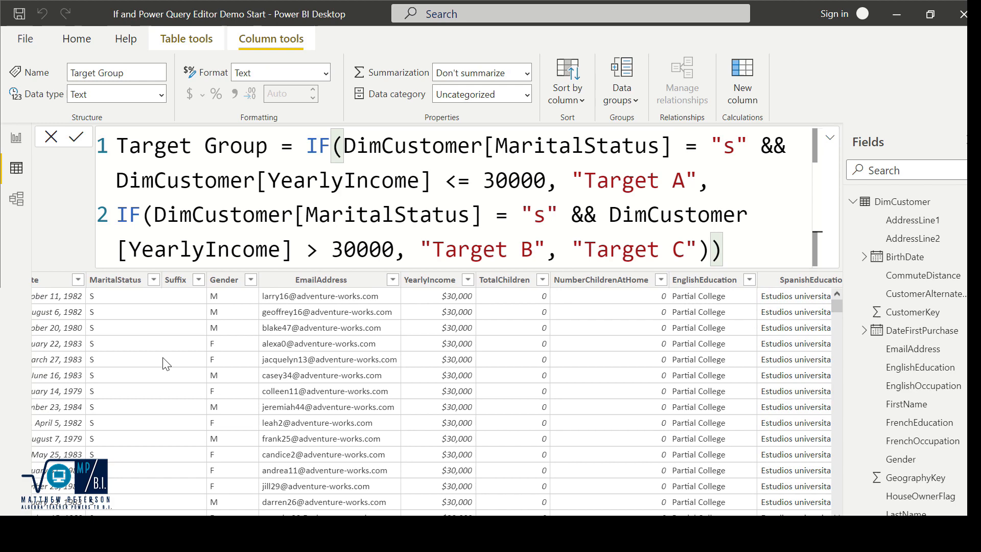
mouse_move(377, 485)
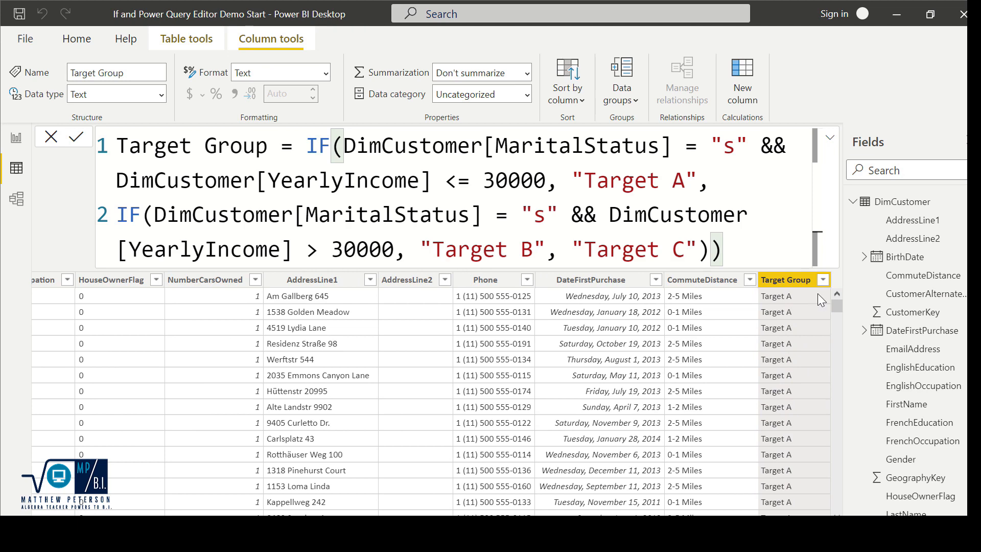
Filter Target Group to Target B only and check MaritalStatus and YearlyIncome of those rows.
click(821, 279)
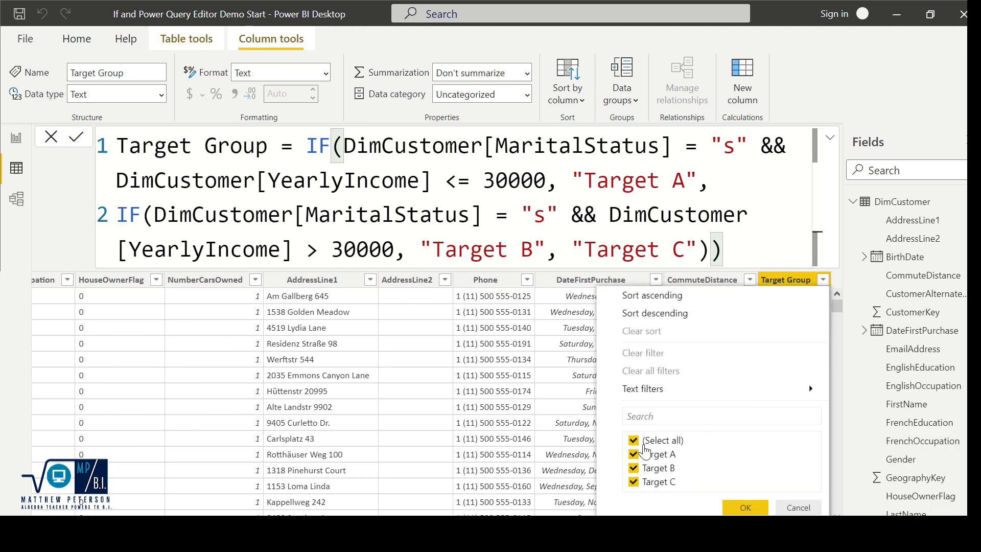
click(743, 507)
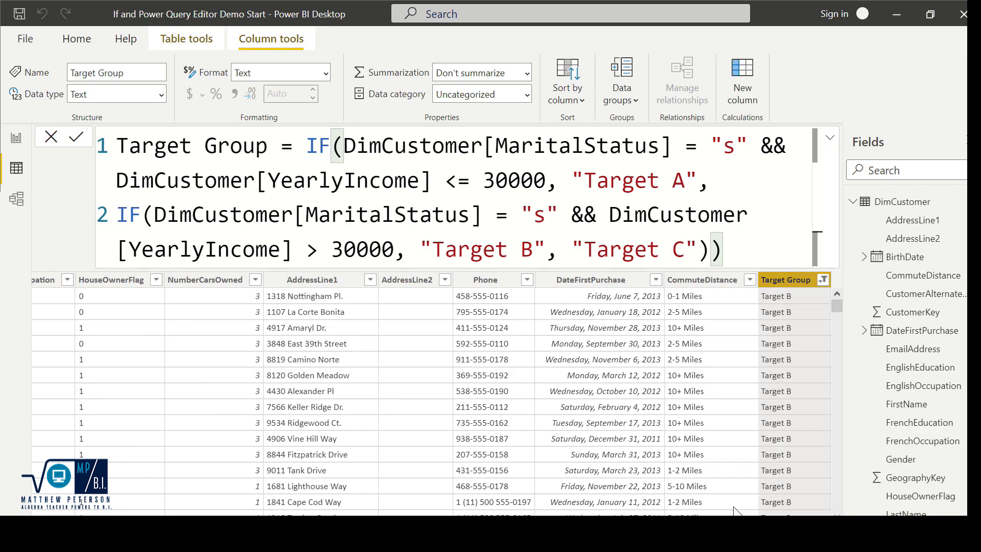
scroll(left, 3)
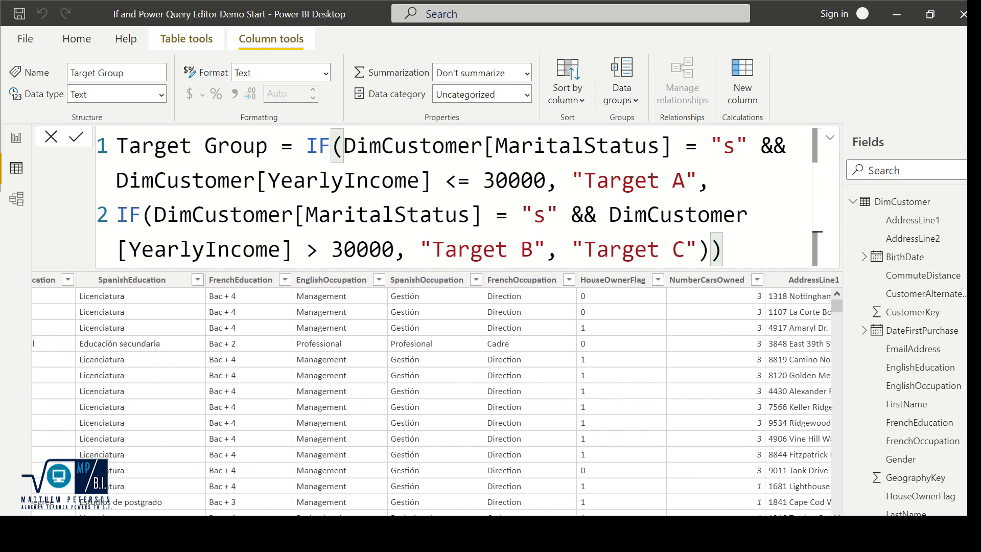
scroll(left, 3)
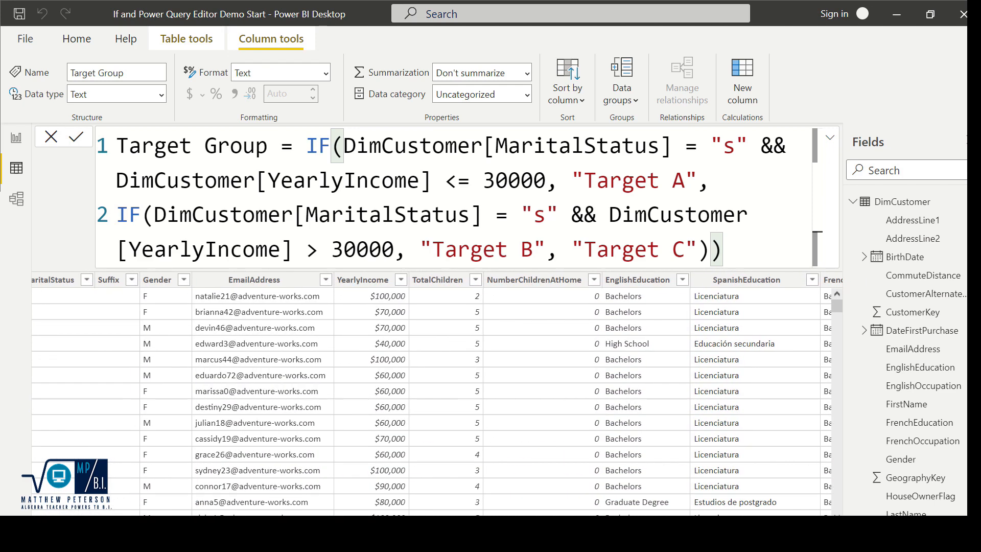
scroll(left, 3)
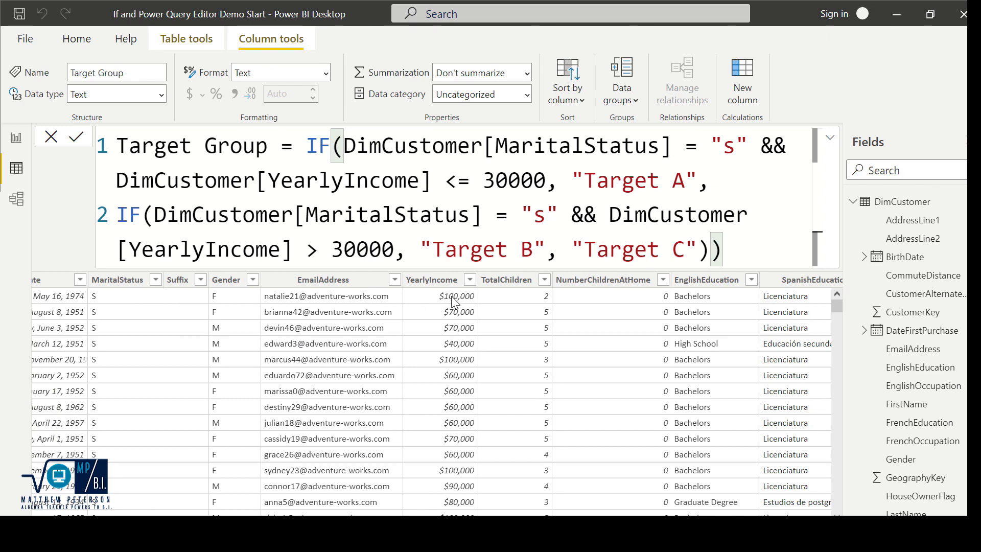
mouse_move(450, 304)
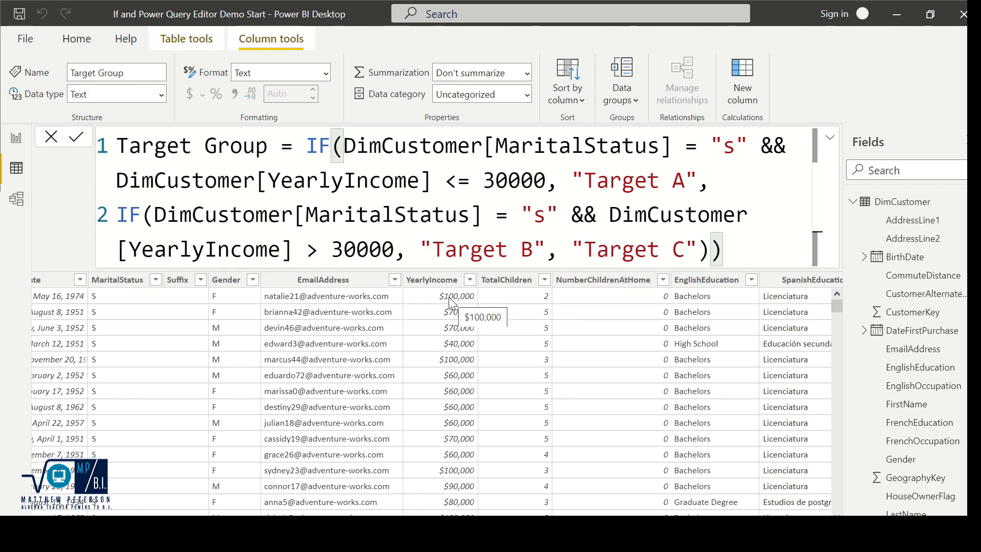
mouse_move(313, 484)
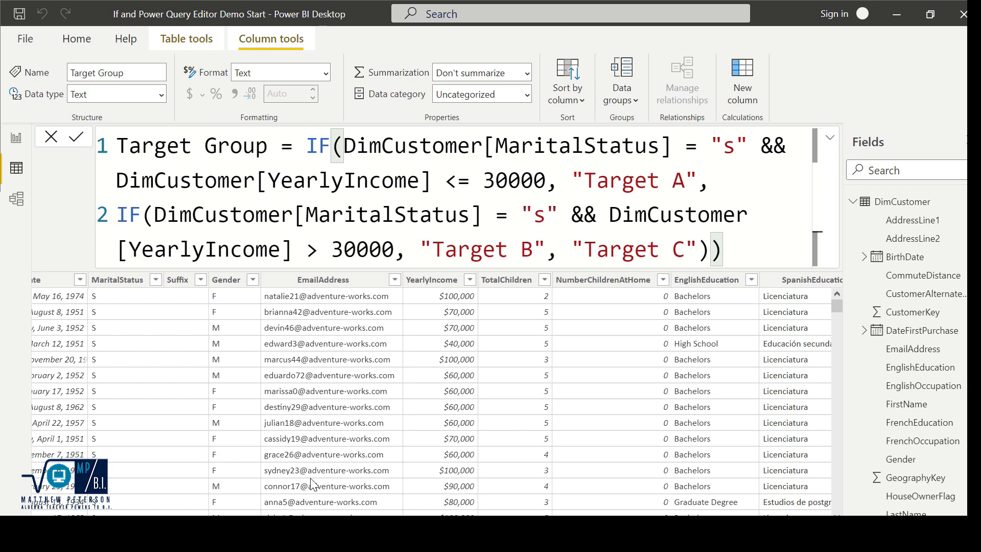
scroll(right, 3)
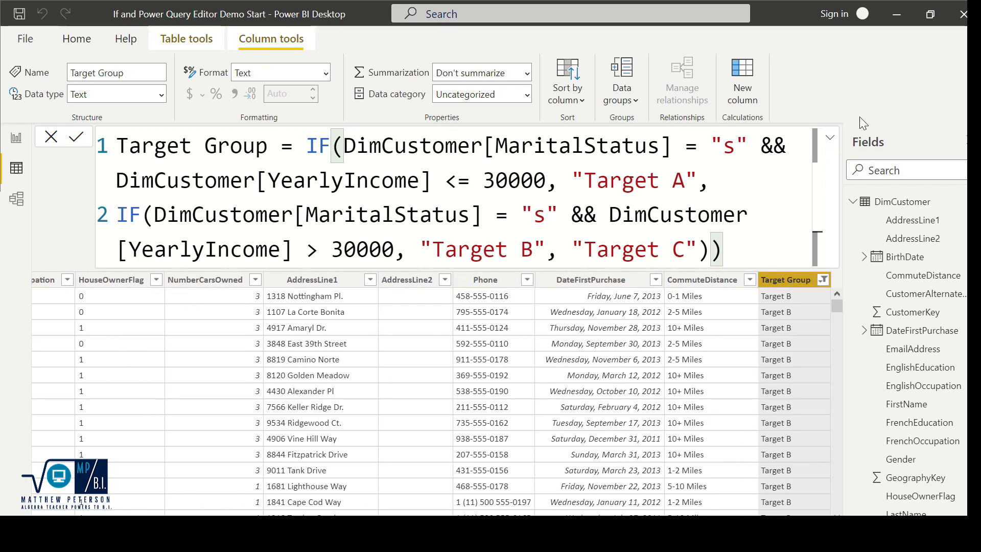
Change the Target Group filter to Target C only and scroll through the resulting rows.
click(822, 280)
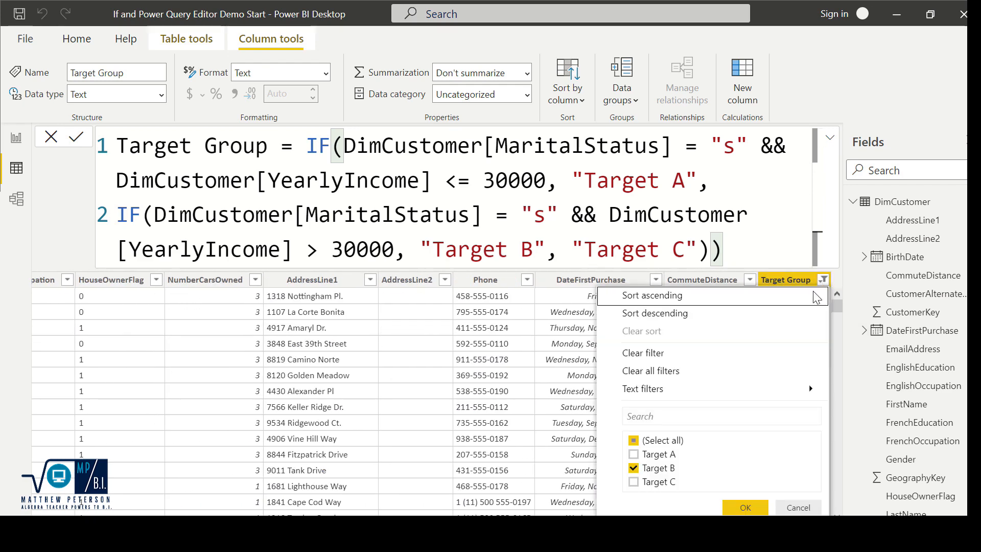
click(633, 482)
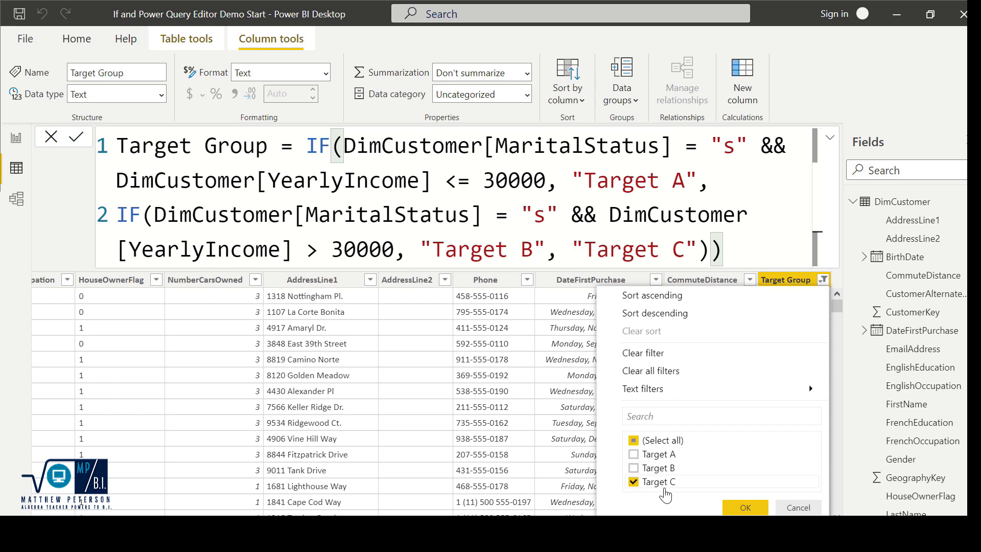
click(744, 507)
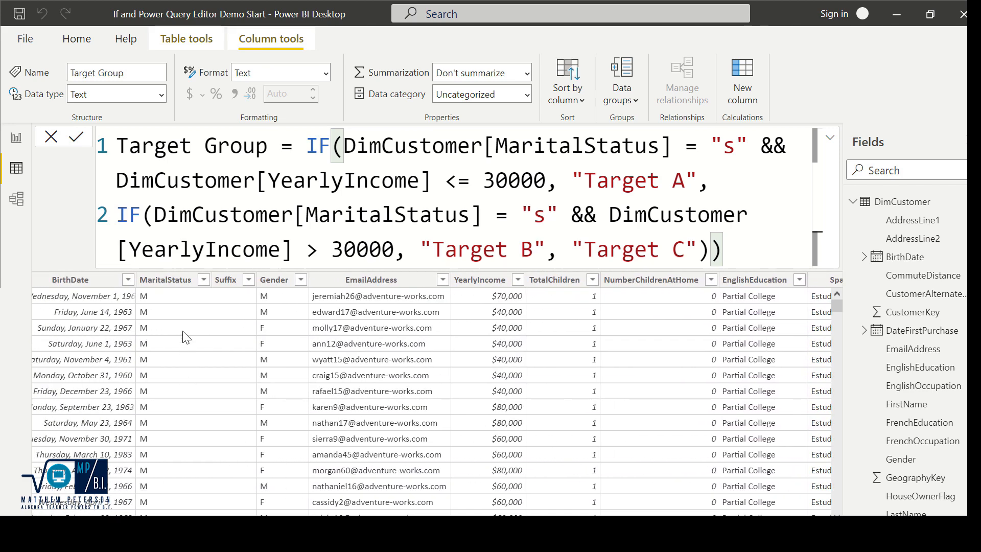
scroll(down, 3)
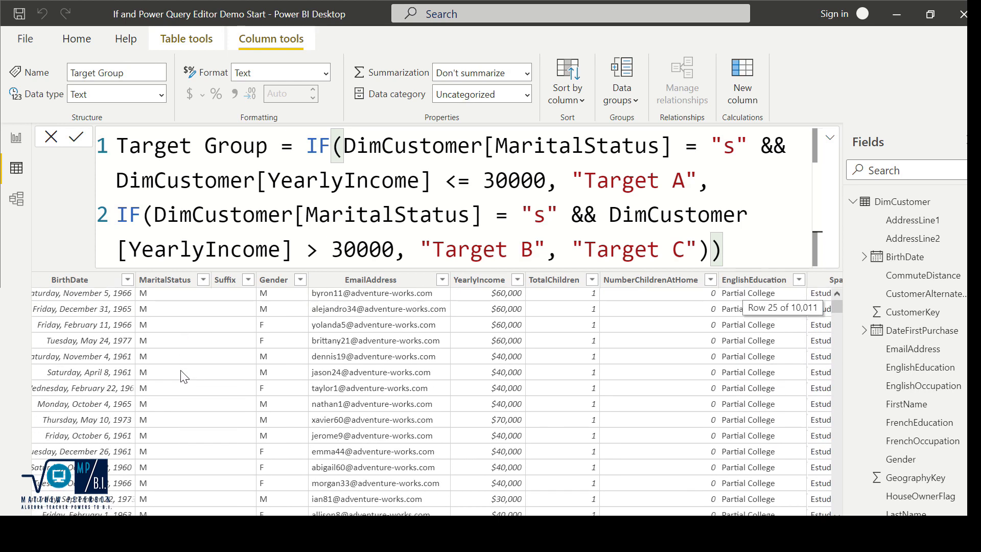
scroll(down, 3)
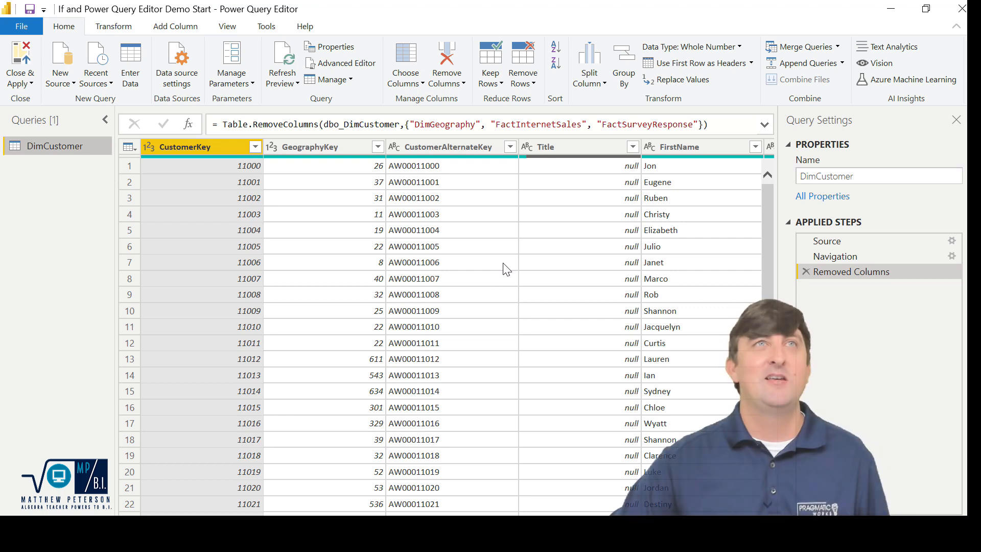
From Add Column, start a custom column on DimCustomer named Validation.
click(175, 27)
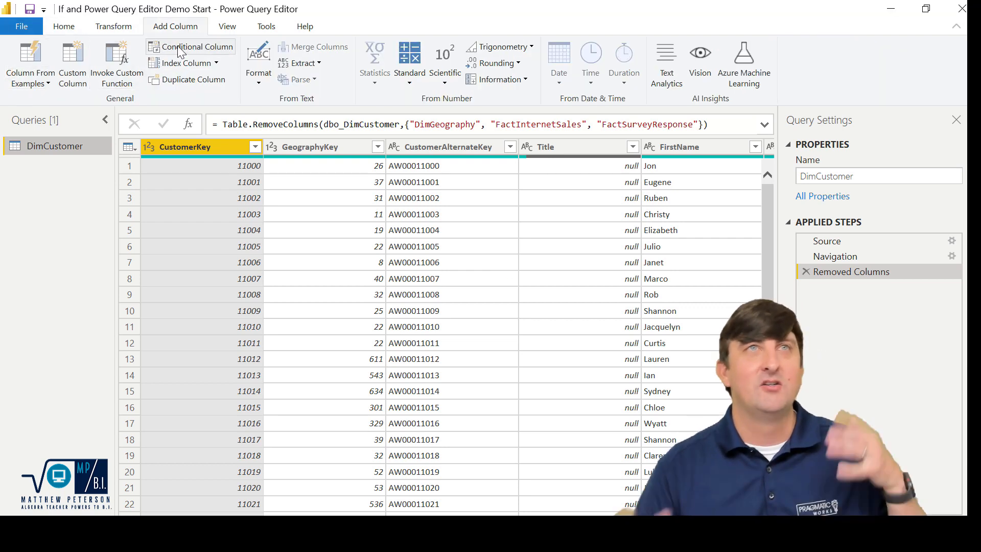
mouse_move(198, 46)
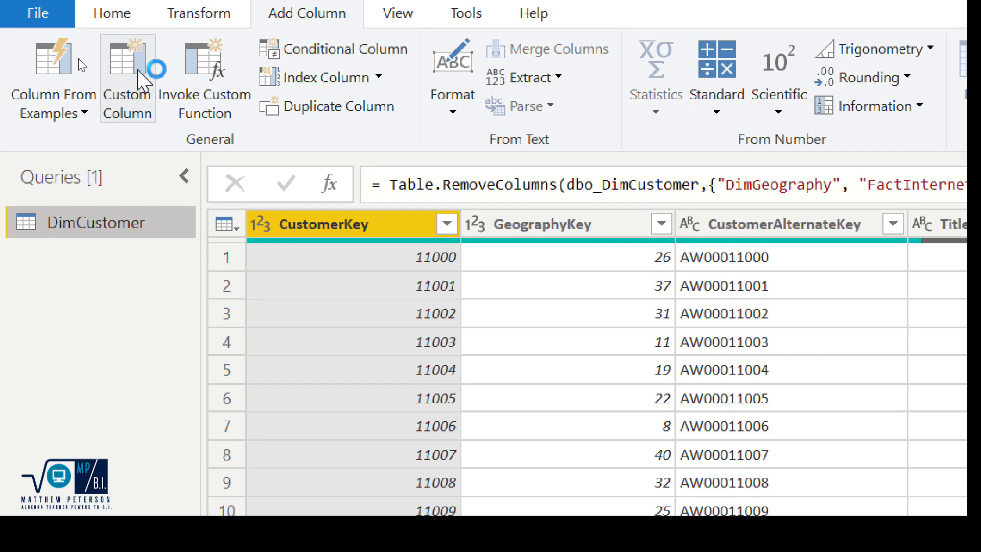
click(128, 79)
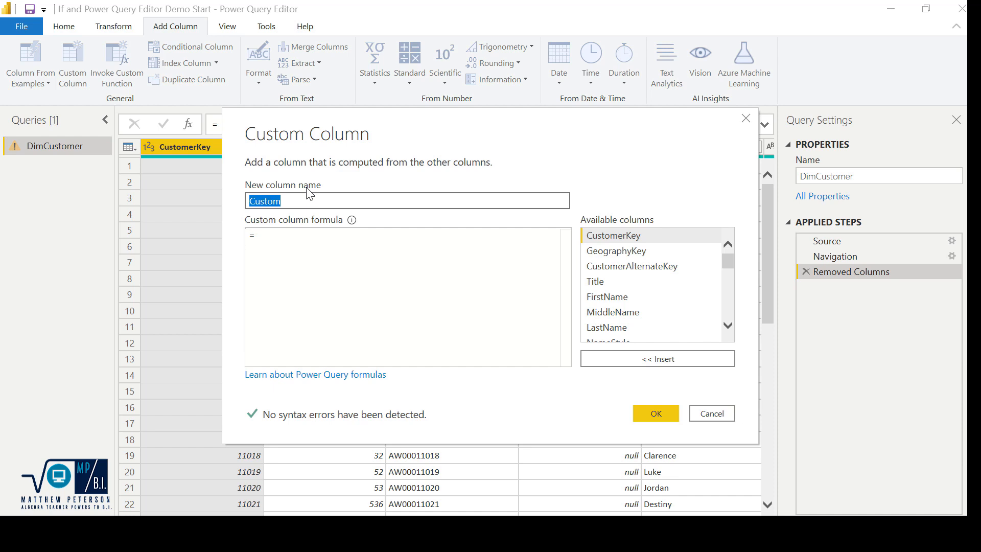
text(Validation)
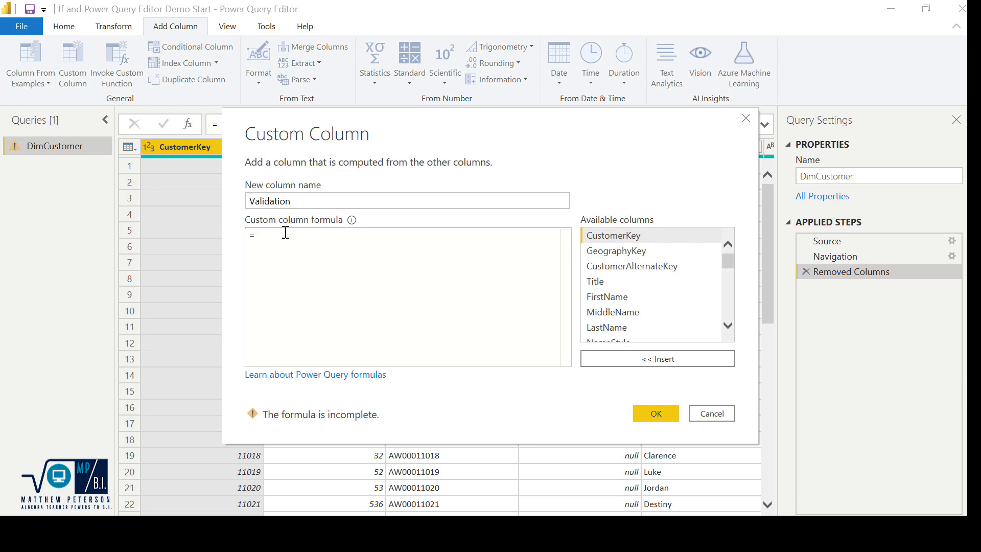
Begin the M formula: if [MaritalStatus] = "s" and, replacing && with and.
text(if)
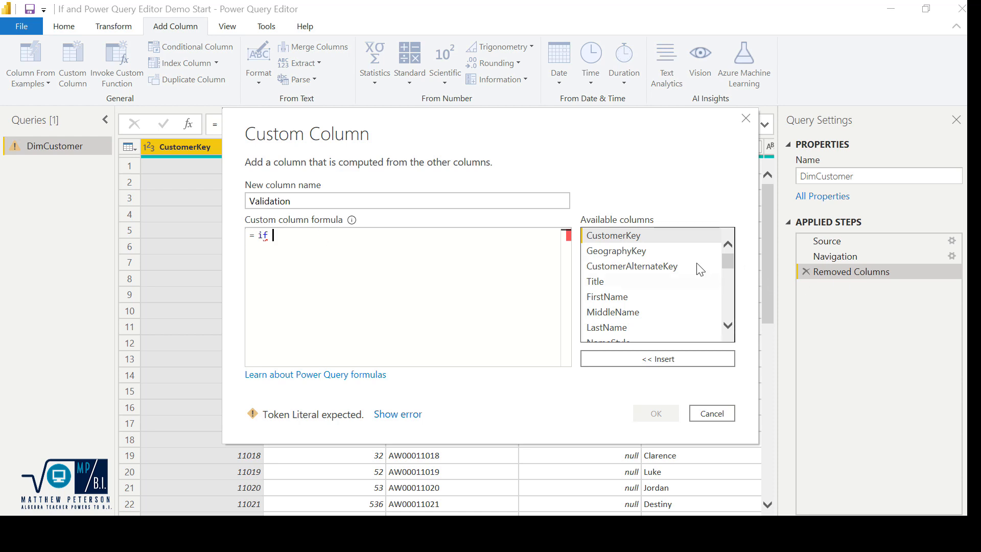
scroll(down, 3)
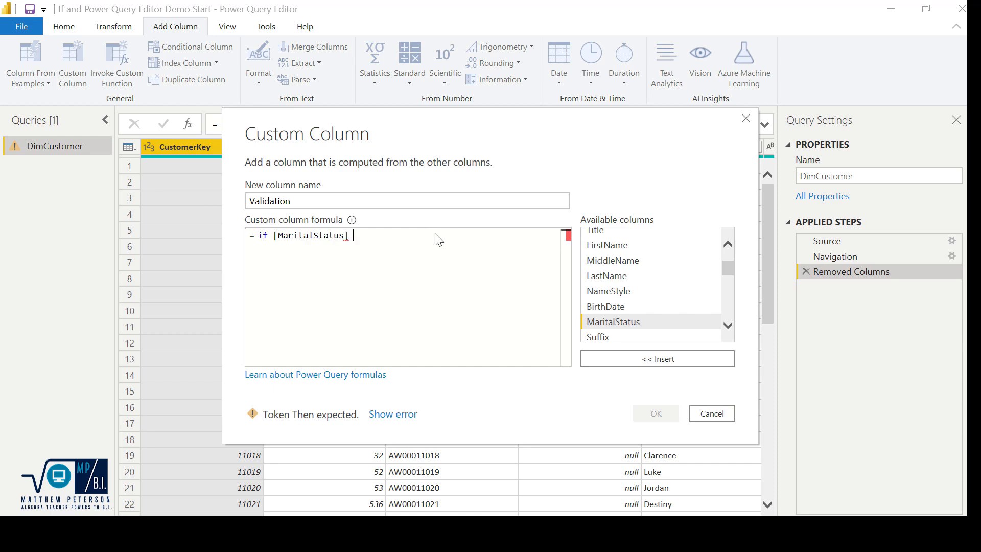
text(= "s")
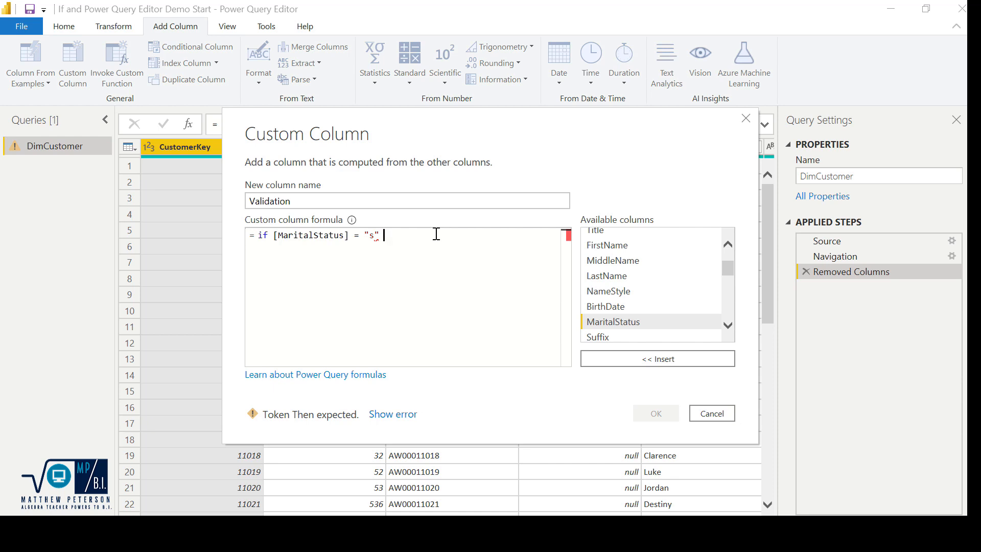
text(&&)
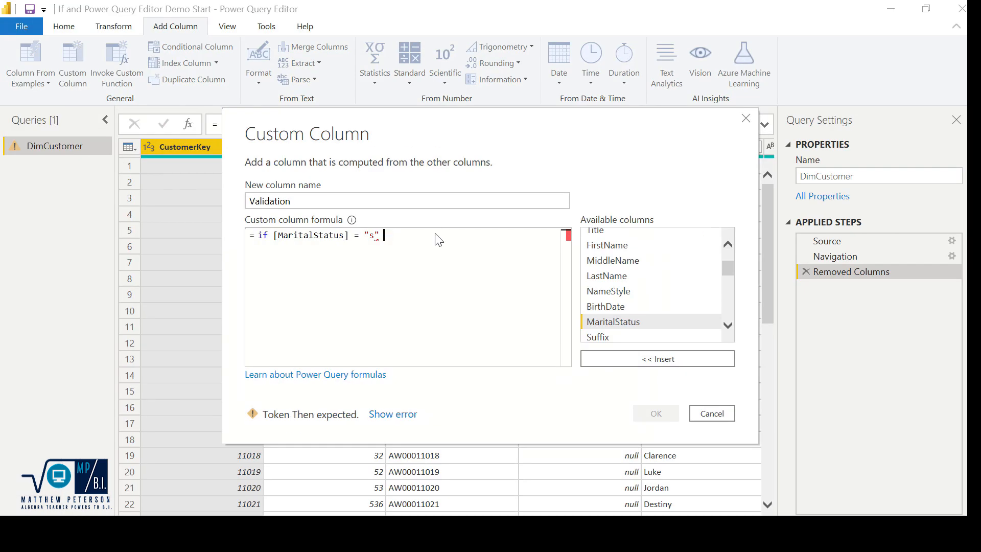
text(and)
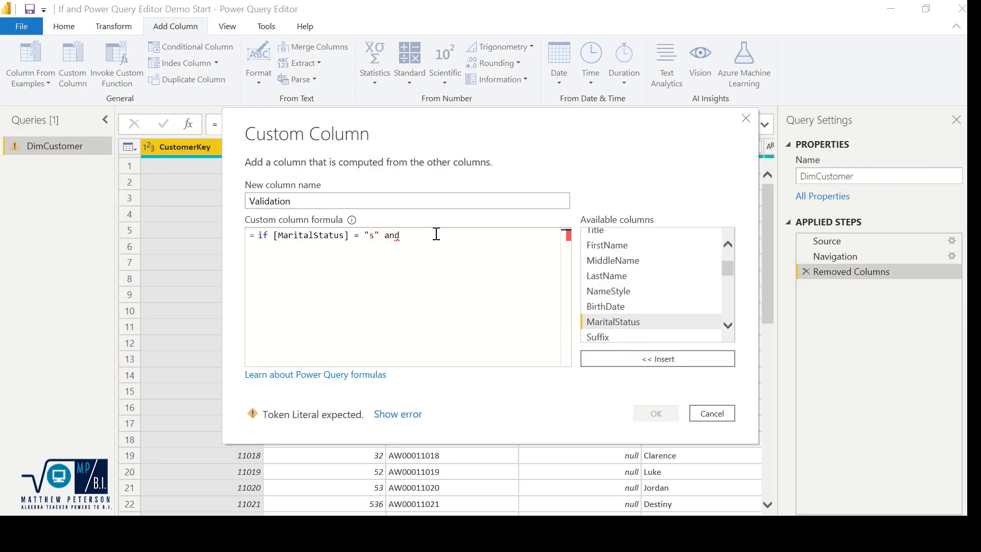
scroll(down, 3)
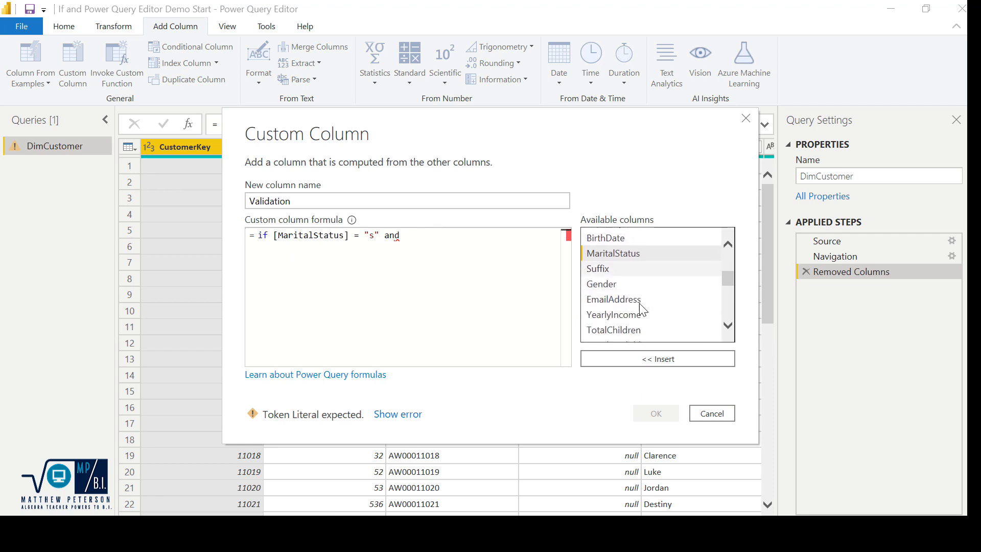
Add [YearlyIncome] <= 30000 then "Target A" to the Validation formula.
click(614, 313)
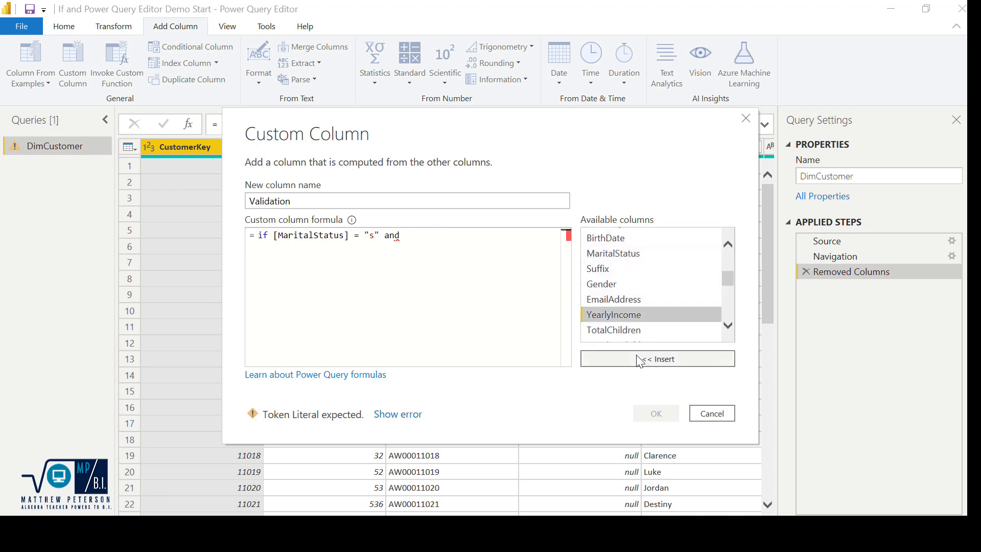
click(655, 359)
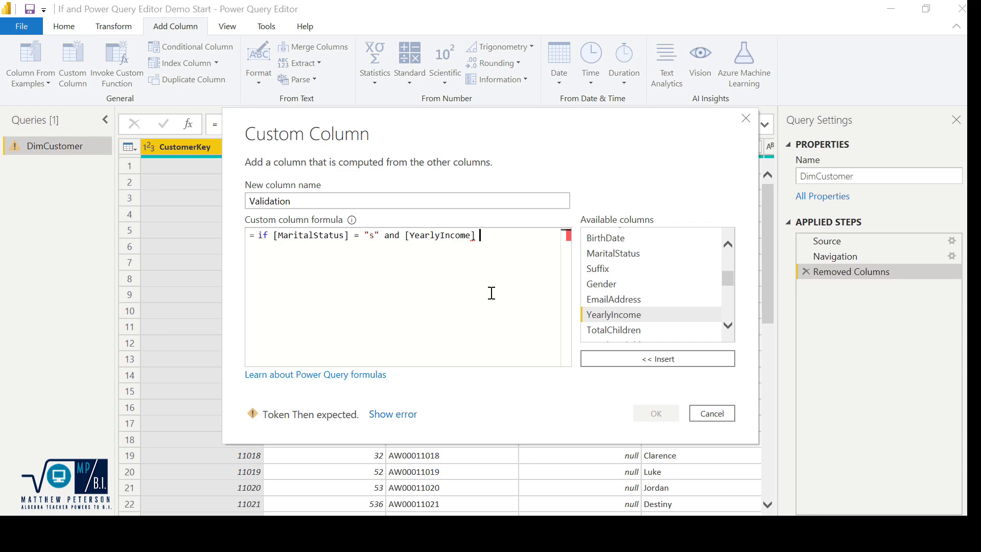
text(<= 3000)
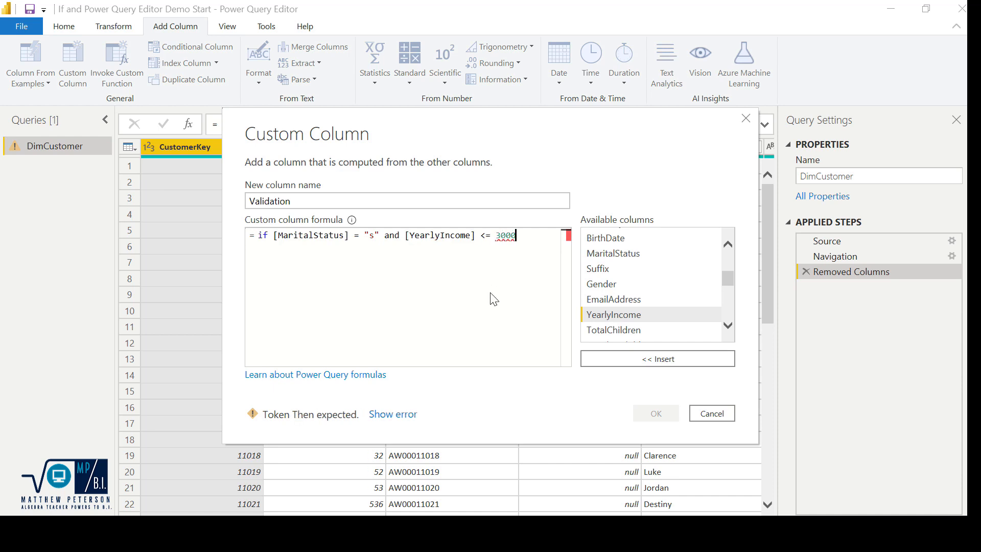
text(0)
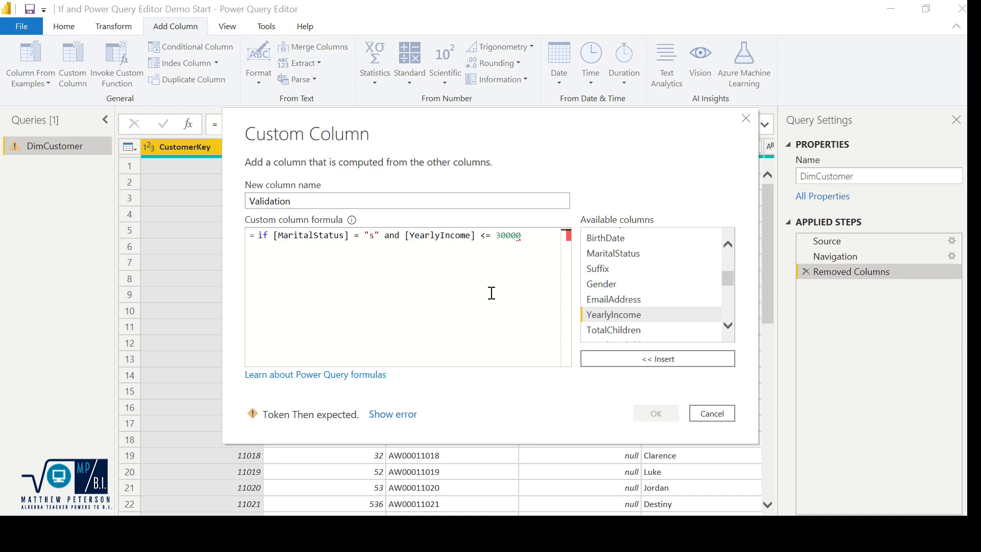
text(then)
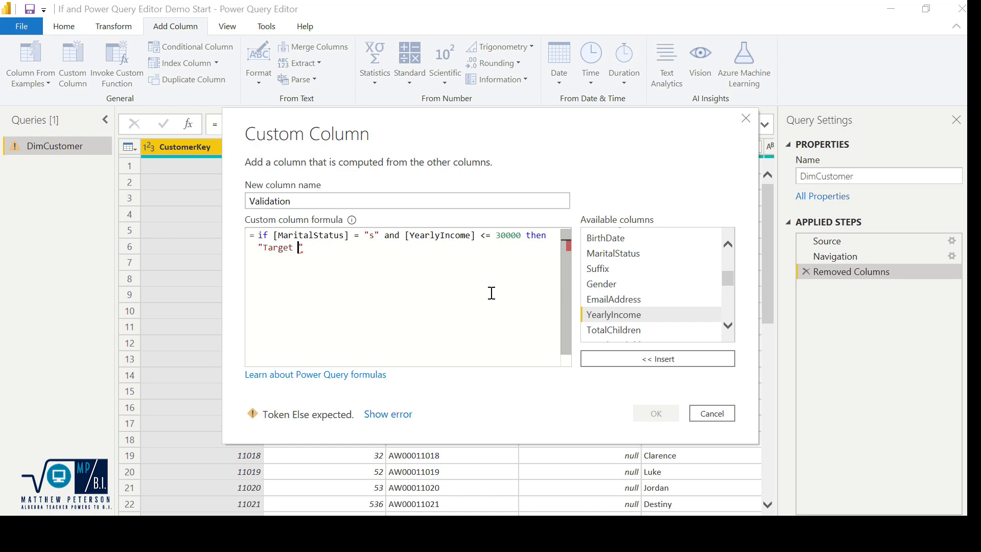
text(A)
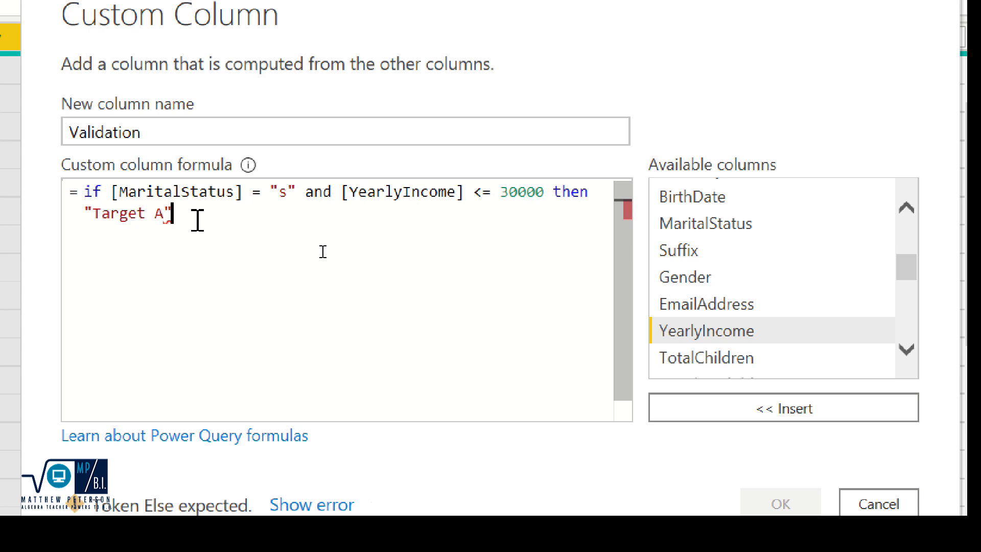
Remove the premature else "Target B" and start else if [MaritalStatus] = "s".
text(else)
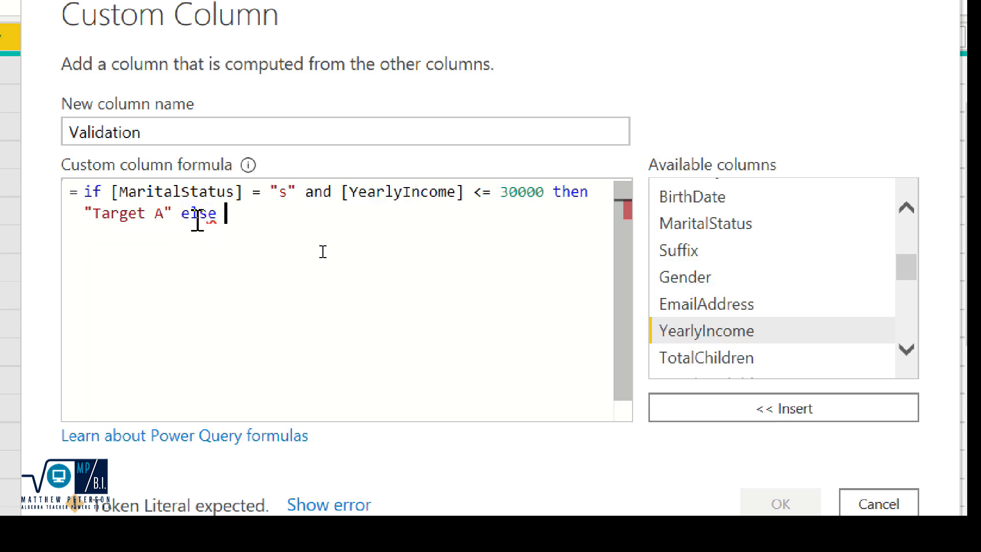
text("Target B")
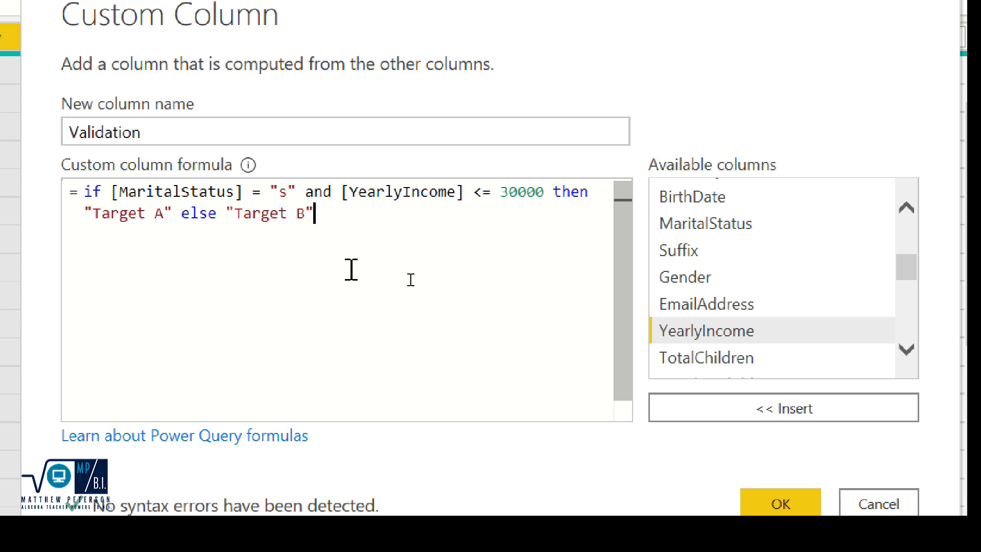
key(Backspace)
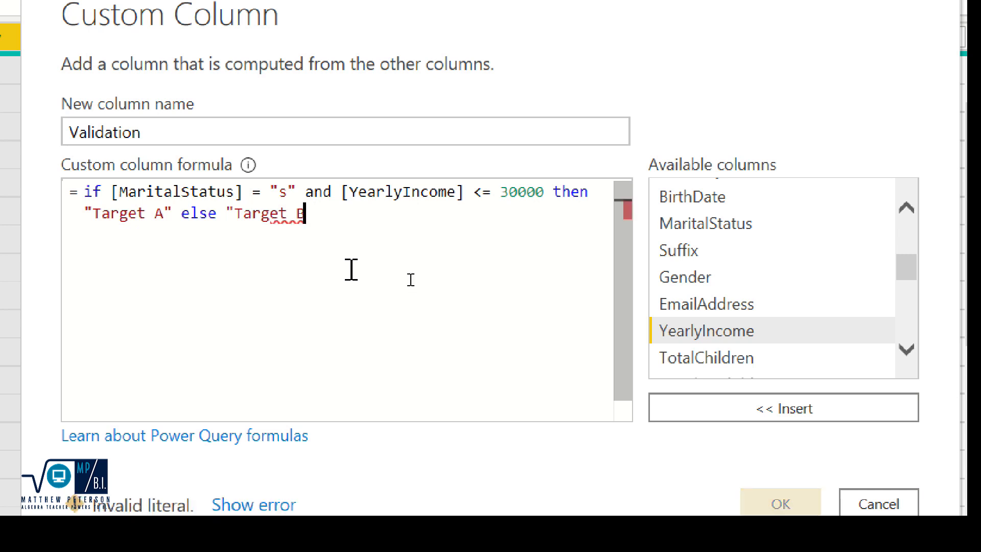
key(Backspace)
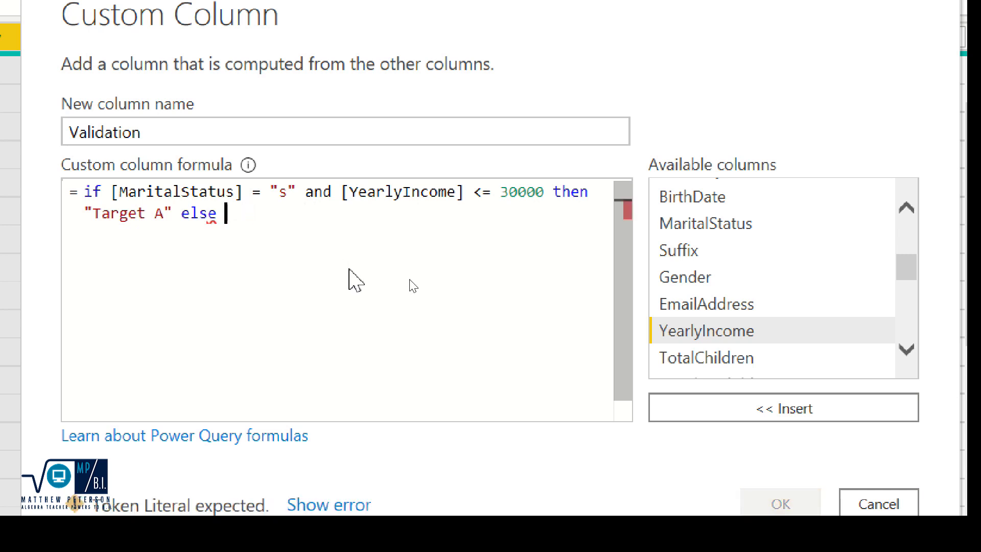
mouse_move(353, 268)
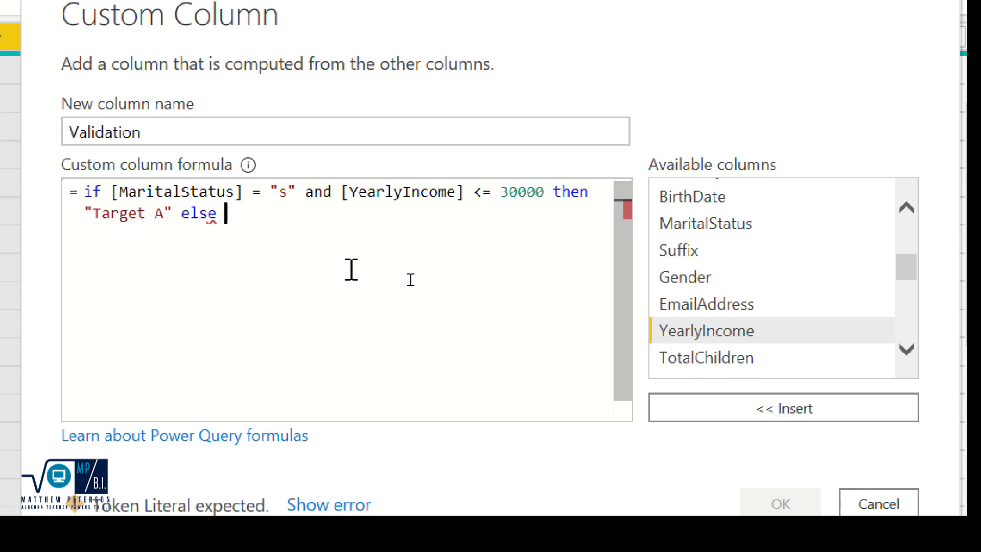
text(if [MaritalStatus)
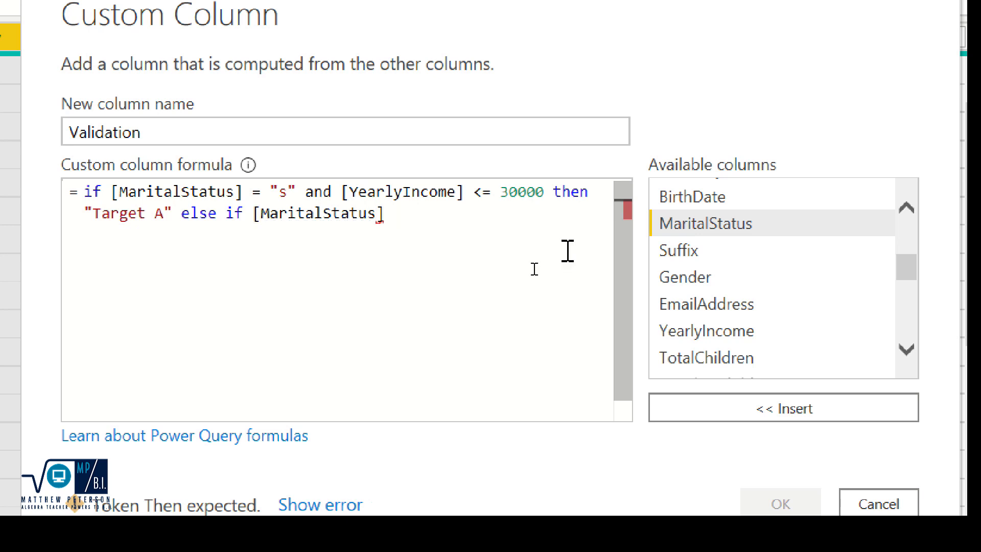
text(= "s" and [YearlyIncome)
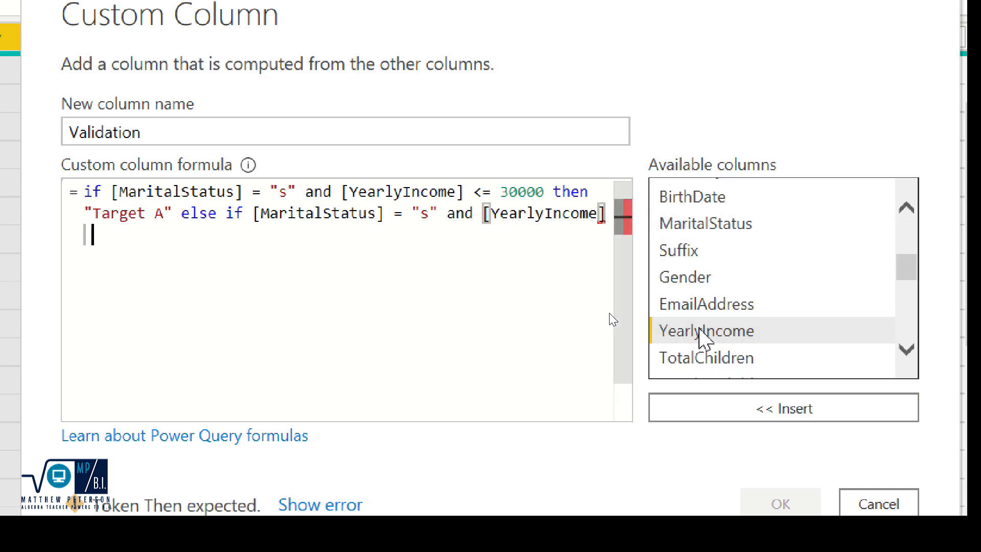
Finish with [YearlyIncome] > 30000 then "Target B" else "Target C".
text(> 30000)
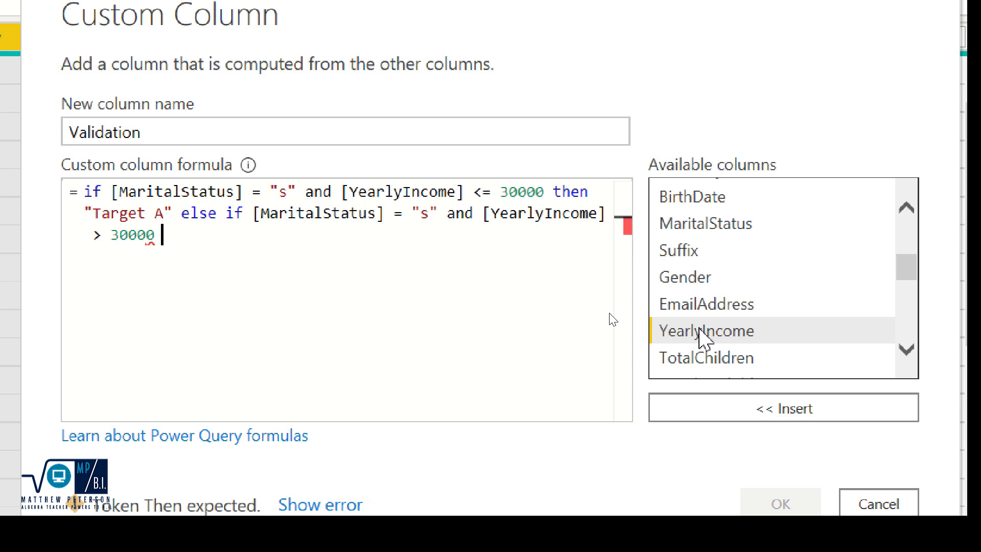
text(then "T)
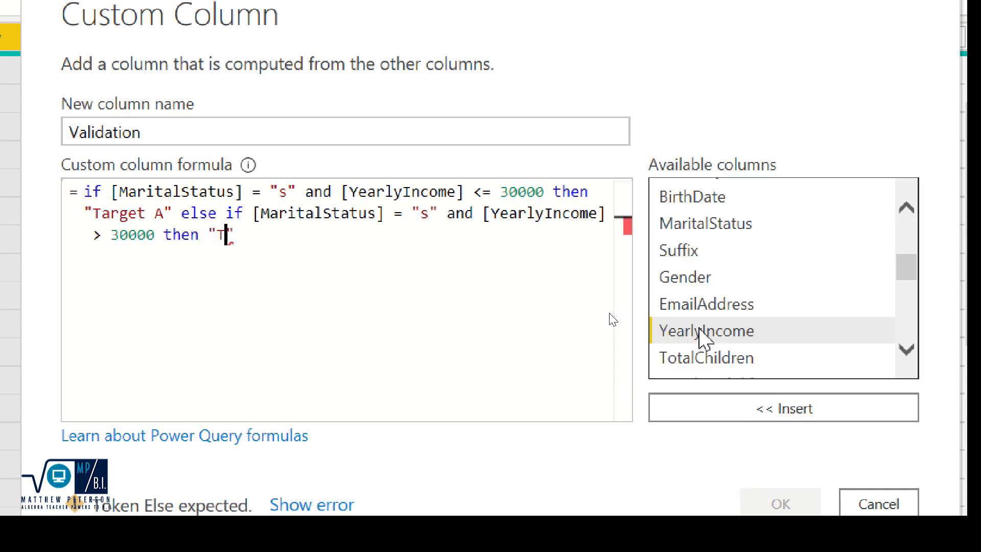
text(arget B)
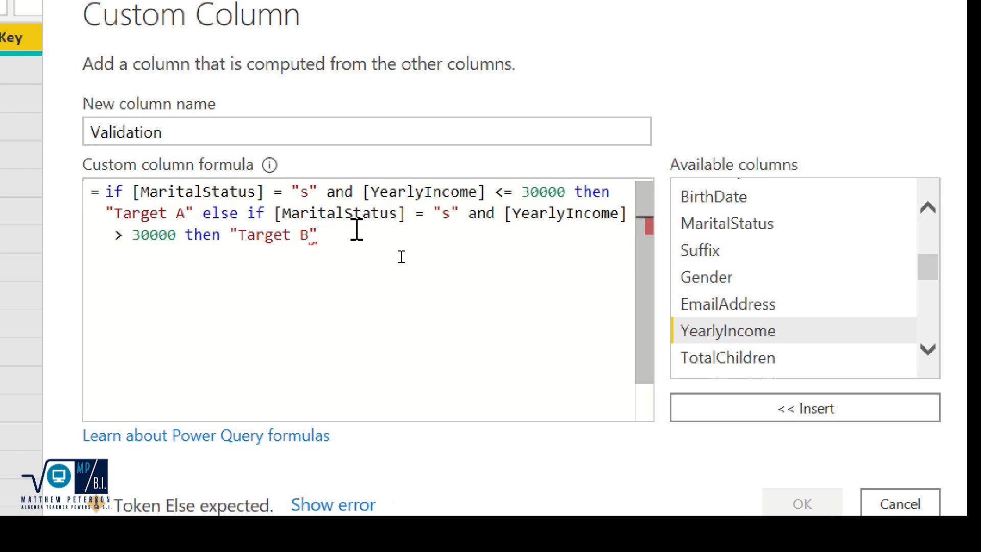
click(321, 235)
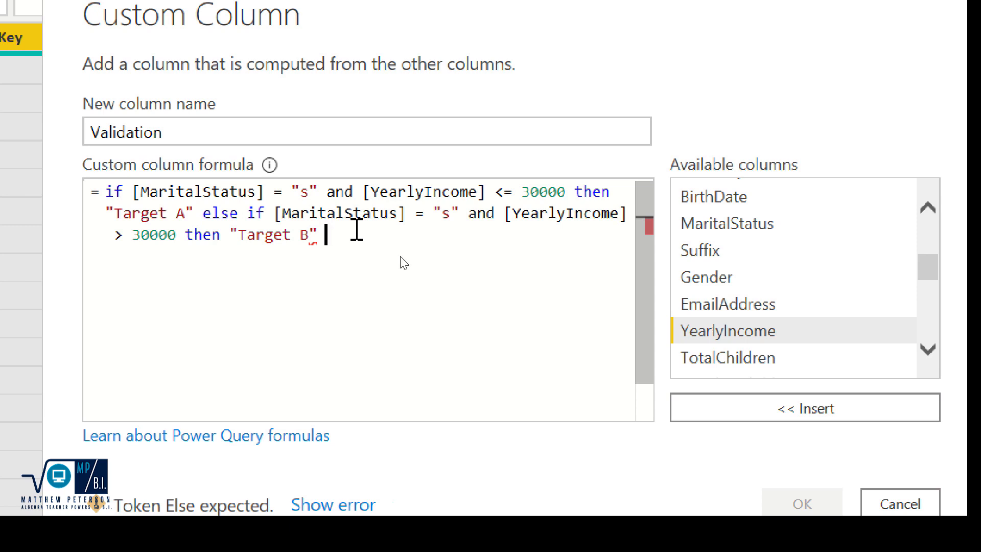
text(else ")
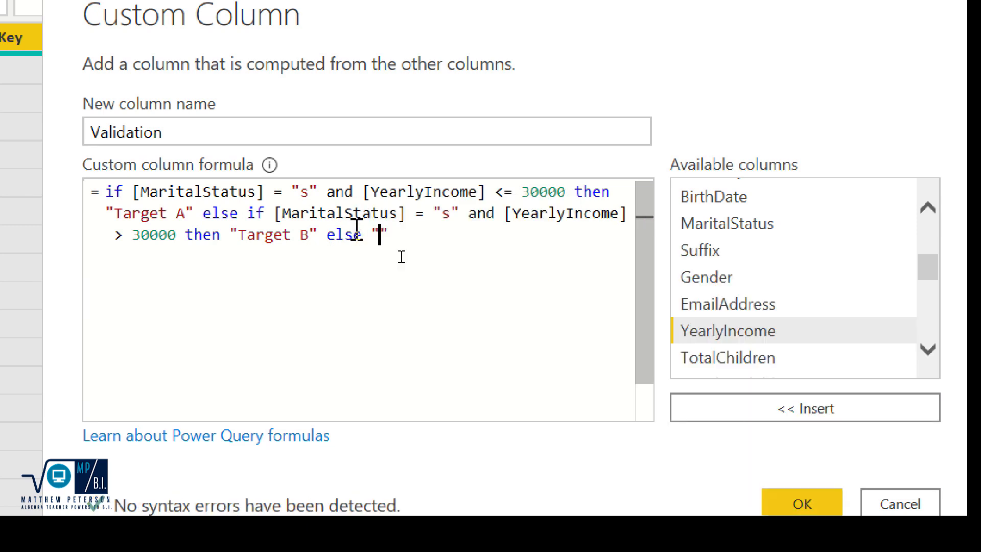
text(Target)
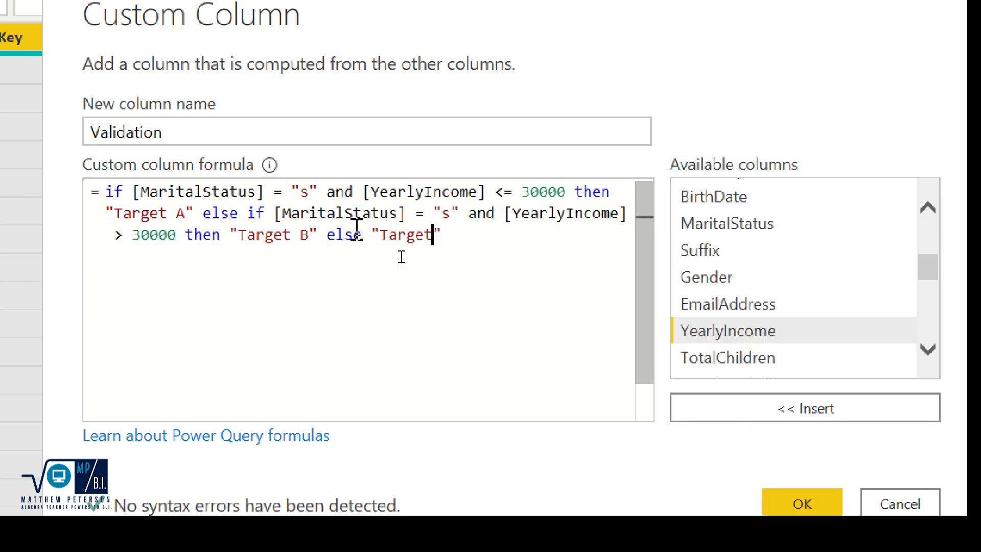
text(C")
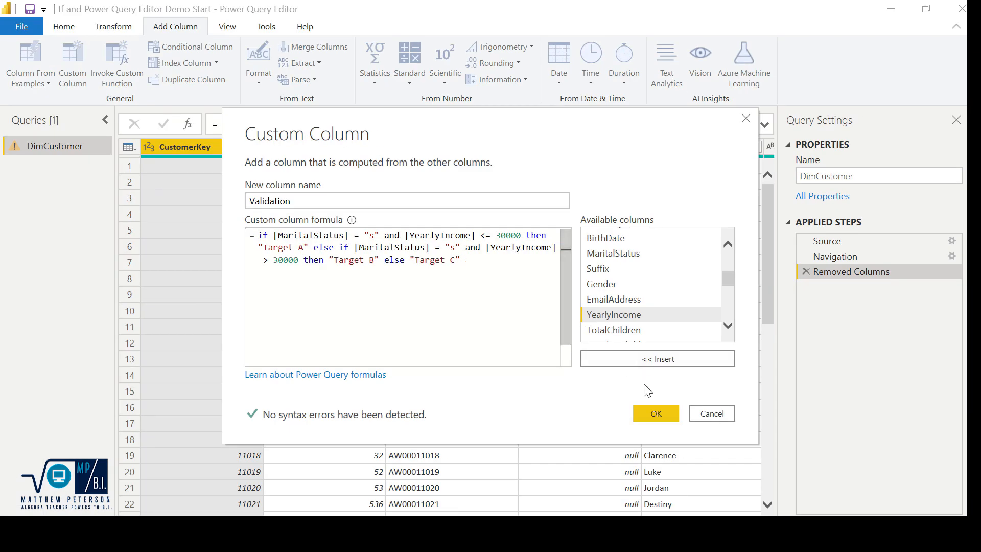
Confirm the Validation custom column and set its data type from the header menu.
click(654, 412)
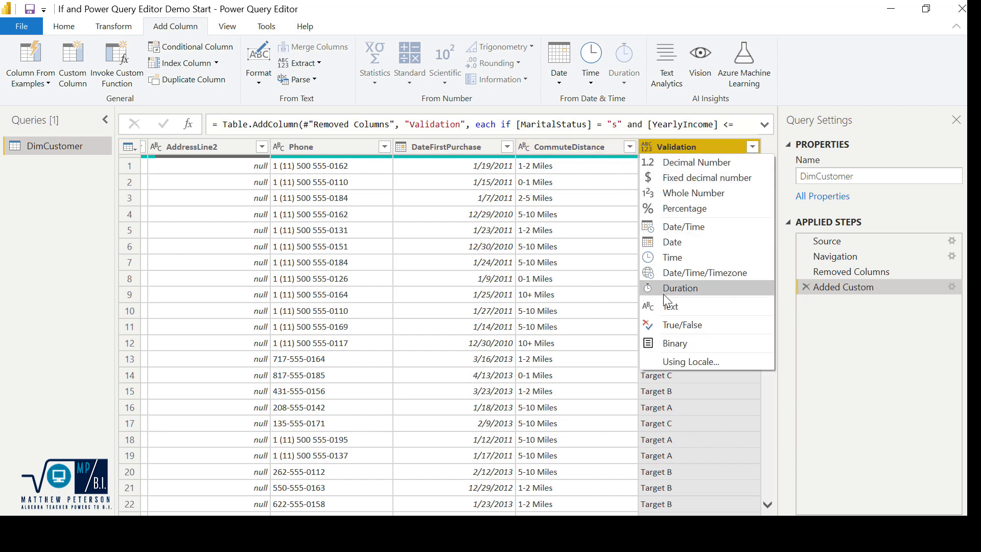
click(670, 306)
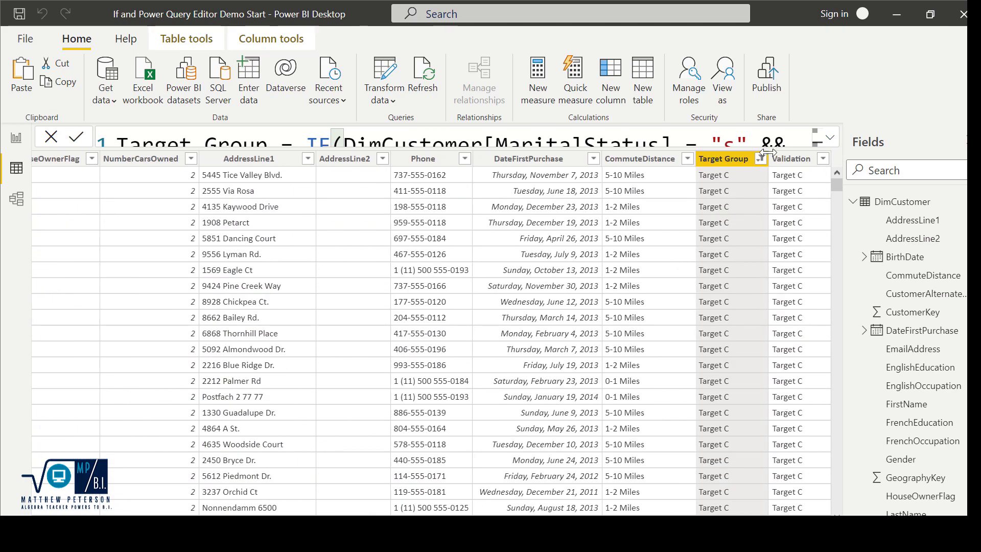
Filter Target Group to Target A only, replacing the previous Target C selection.
click(790, 159)
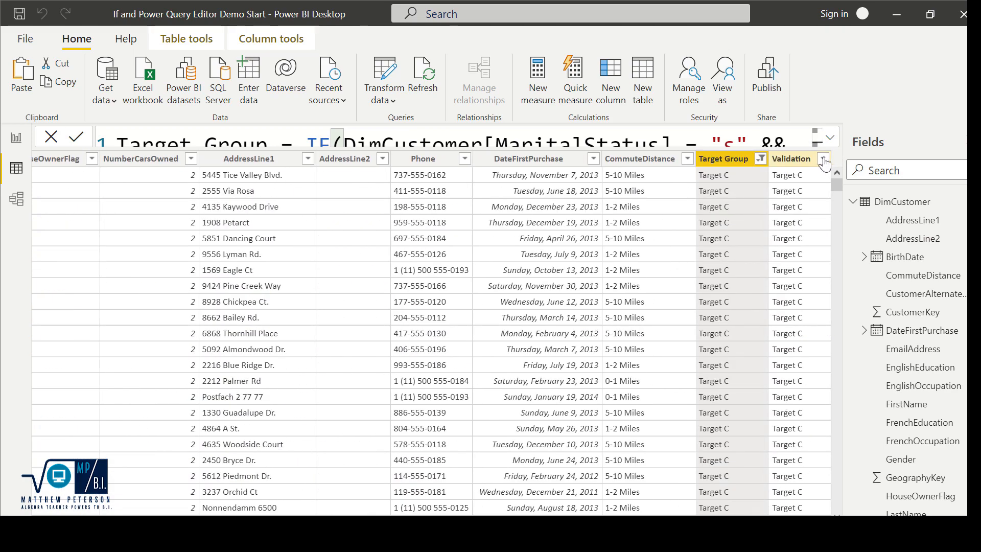
click(825, 159)
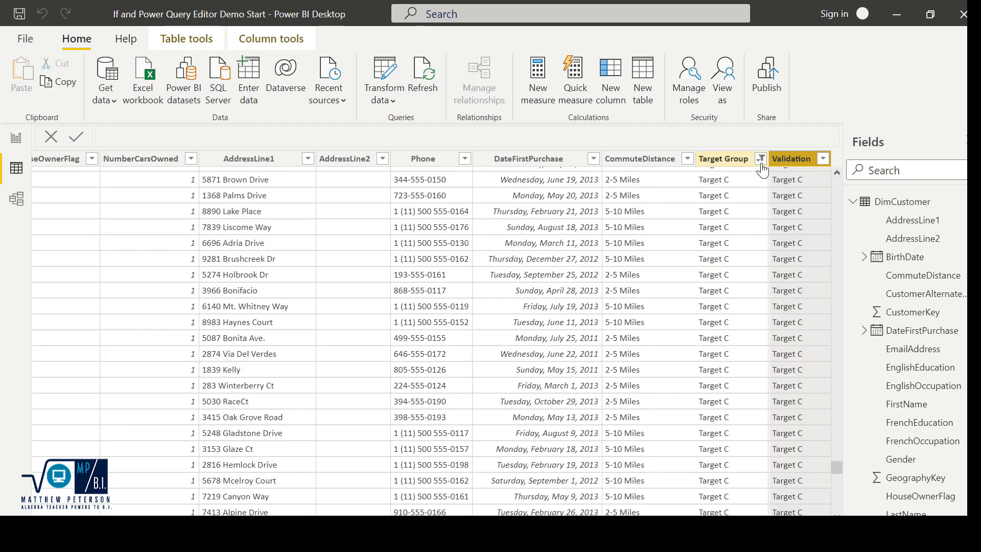
click(760, 159)
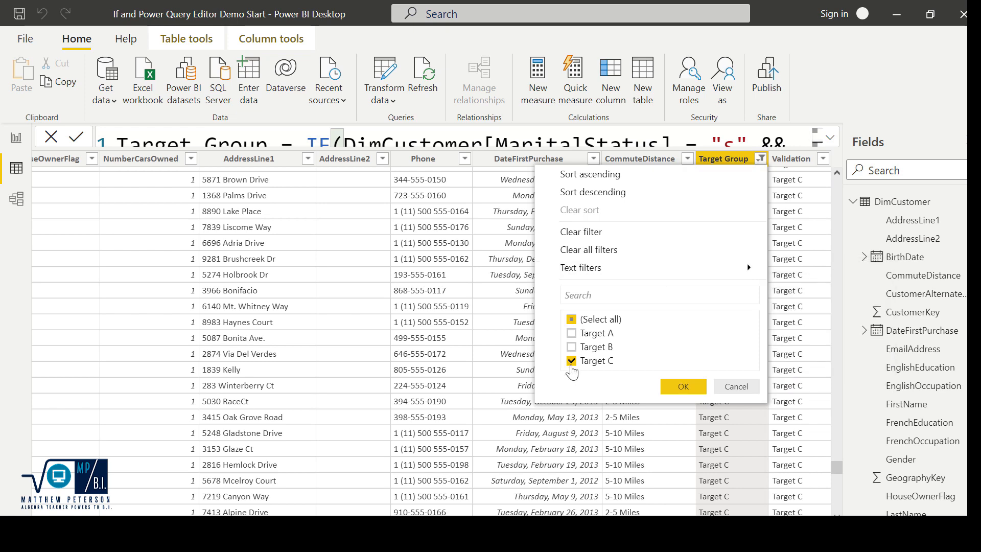
click(571, 332)
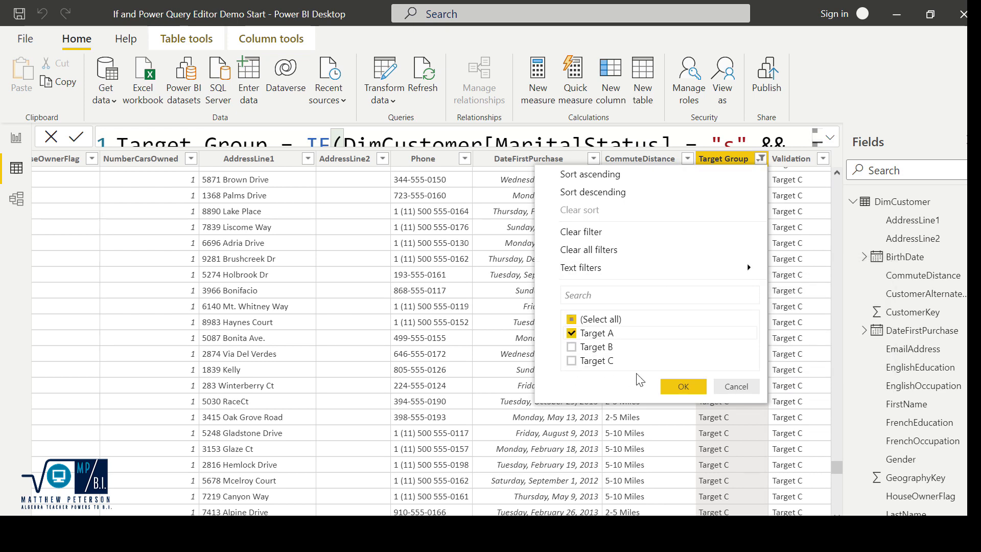
click(681, 386)
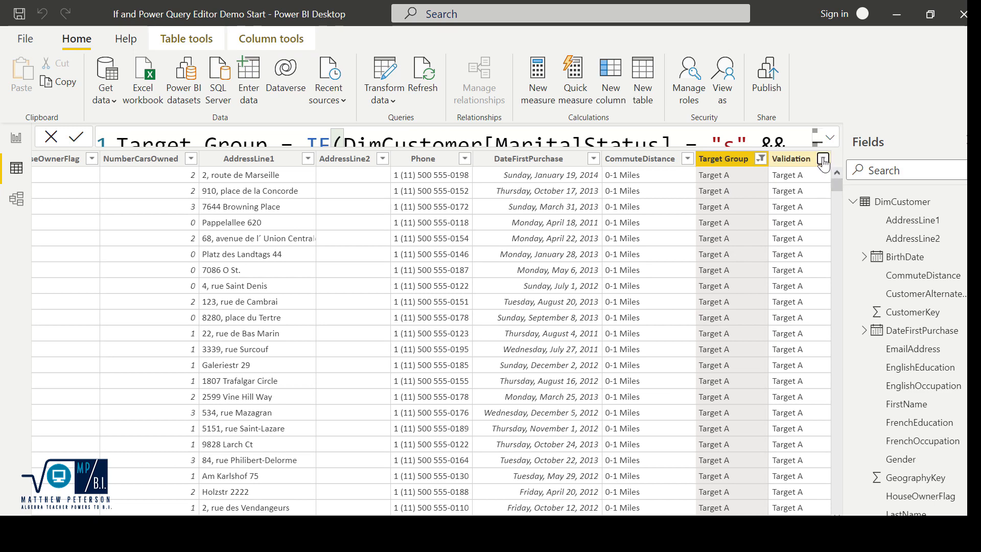
Compare the Validation column against the filtered Target Group, confirming every row reads Target A.
click(822, 159)
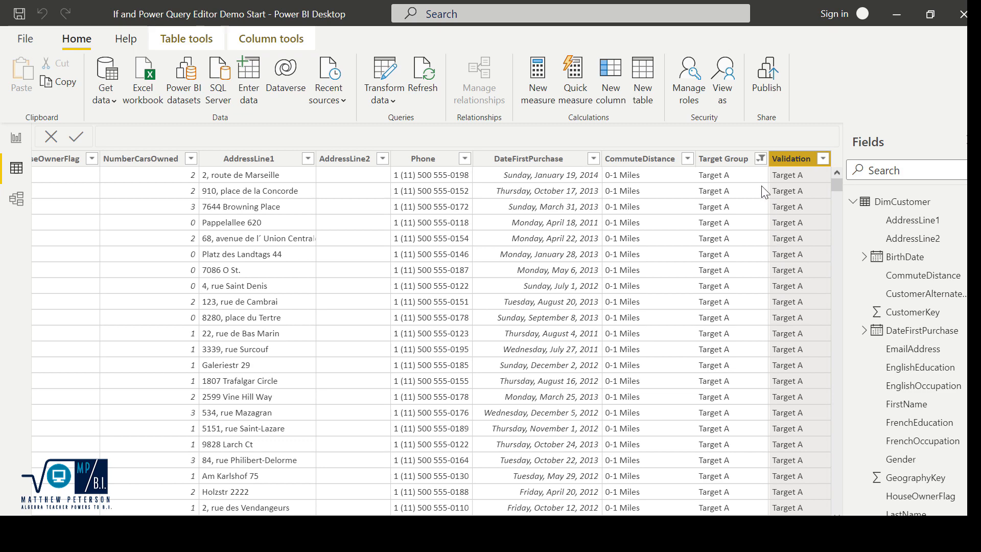
click(759, 159)
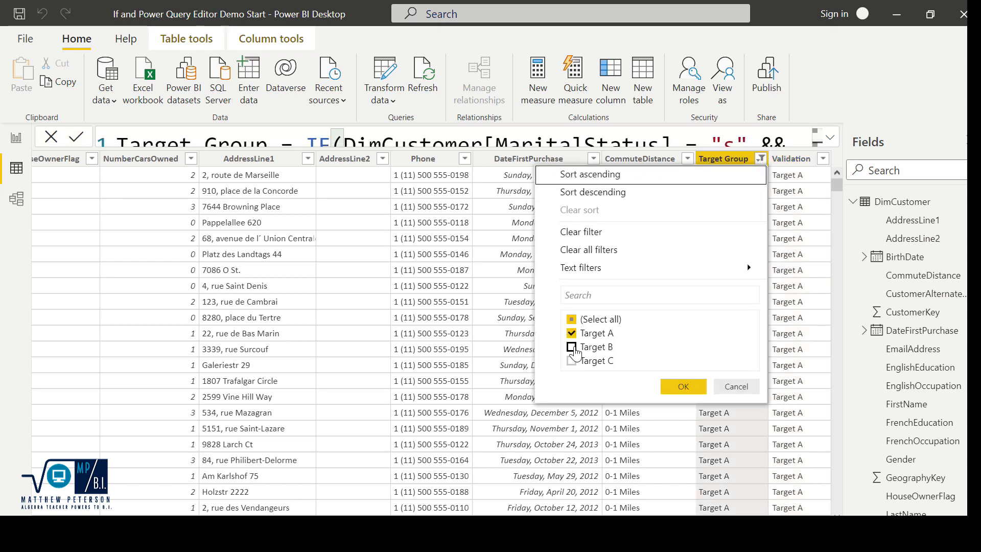
click(681, 386)
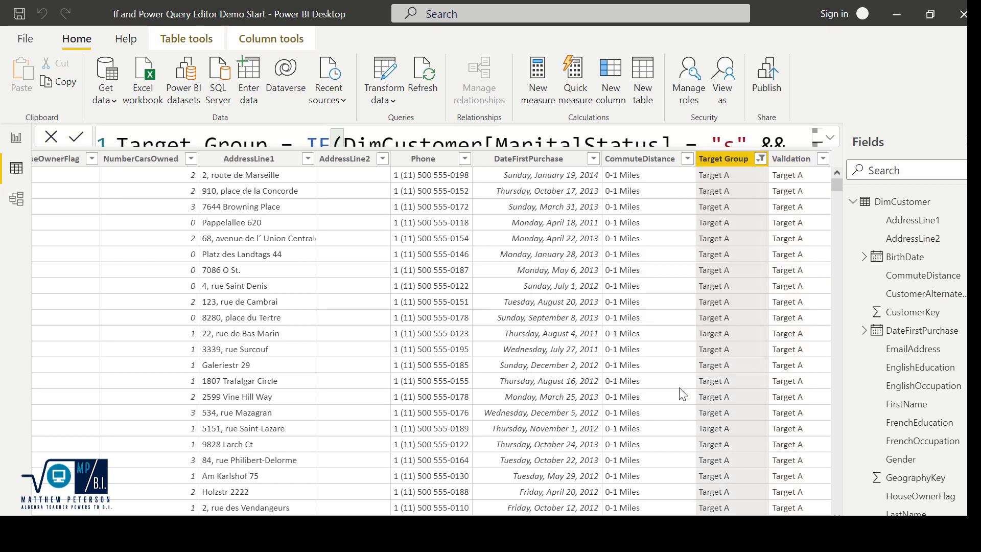